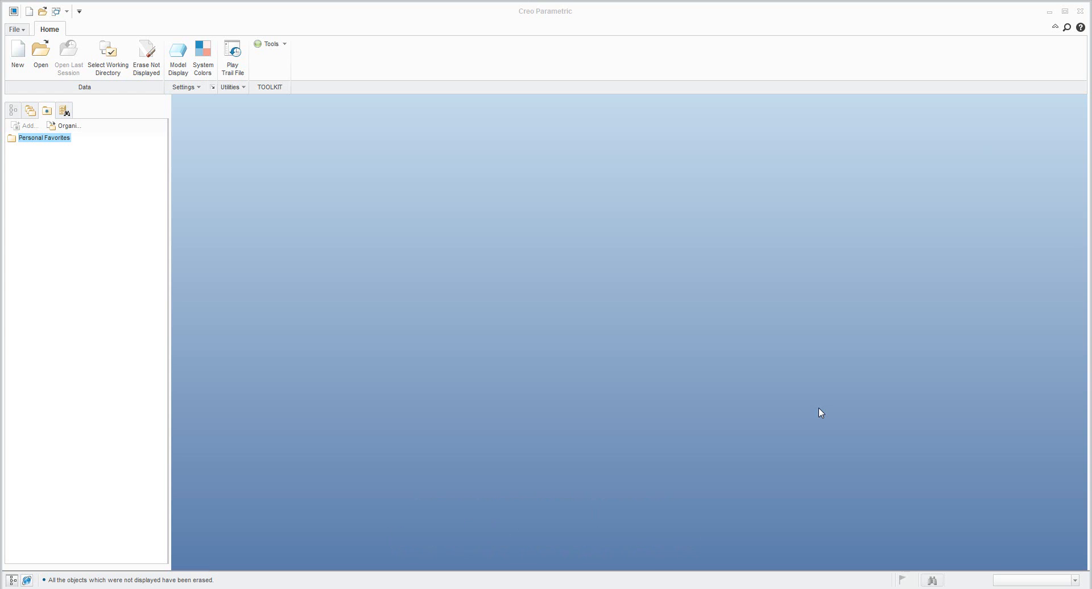
Create a new Sheetmetal part and name it EXTEND
{"action": "left_click", "coordinate": [17, 53]}
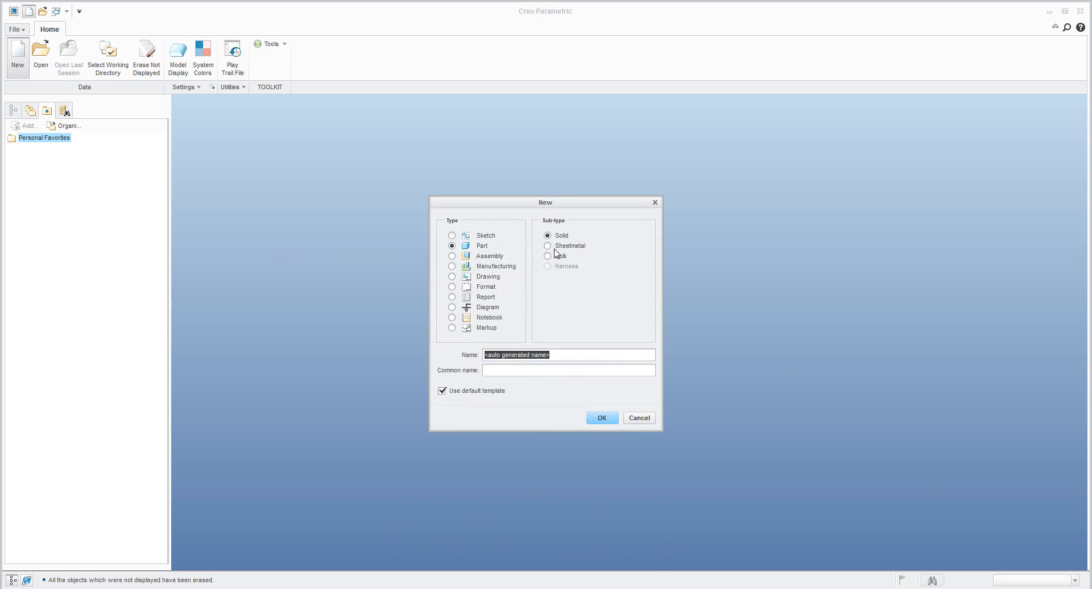
{"action": "left_click", "coordinate": [548, 246]}
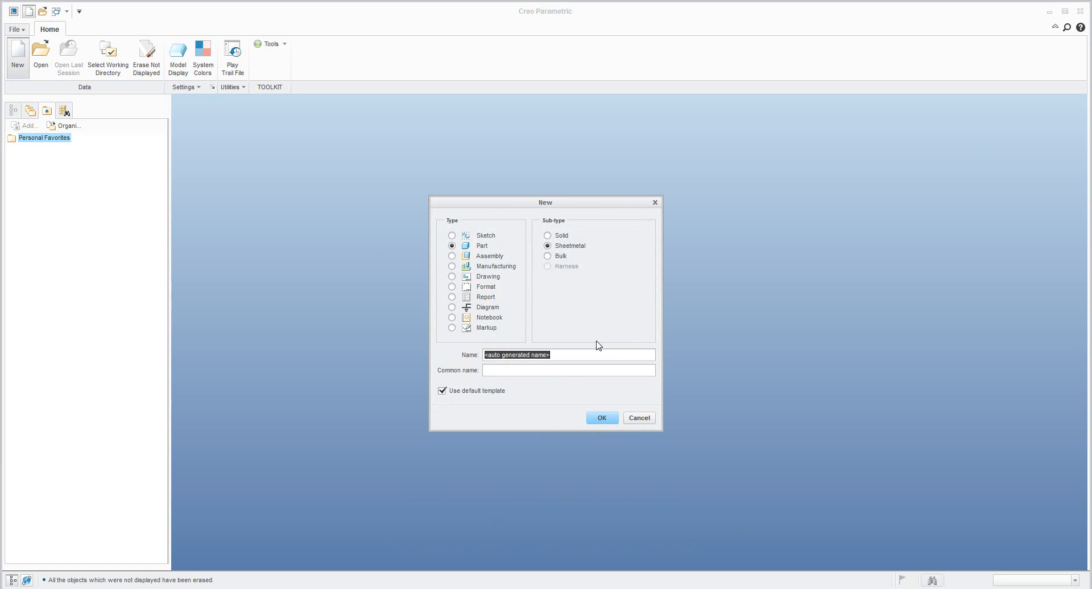
{"action": "type", "text": "exted"}
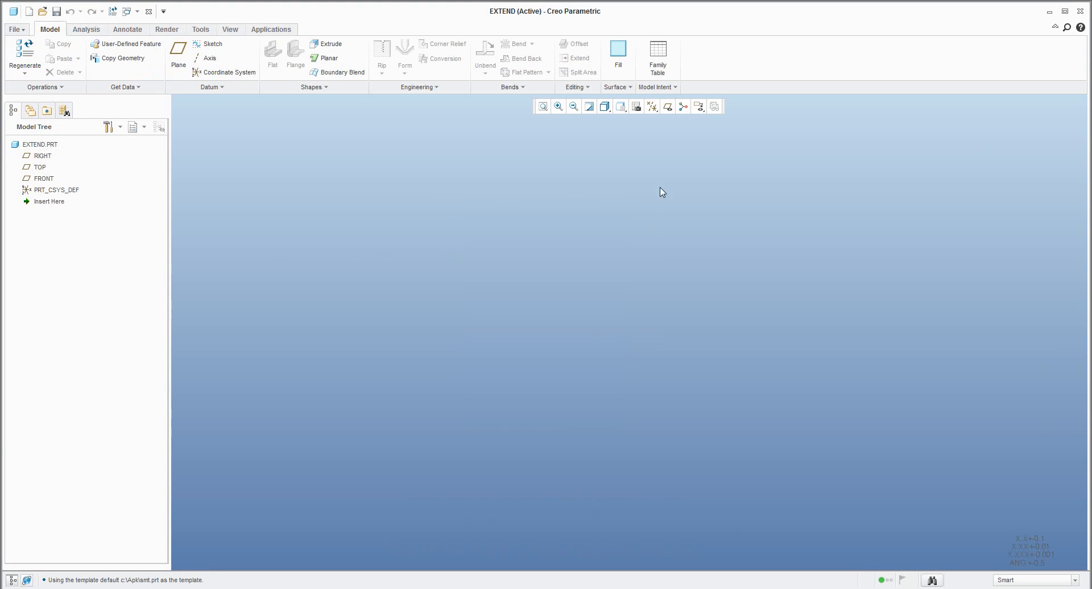
Show the datum planes and start an extruded first wall on the FRONT plane
{"action": "left_click", "coordinate": [651, 107]}
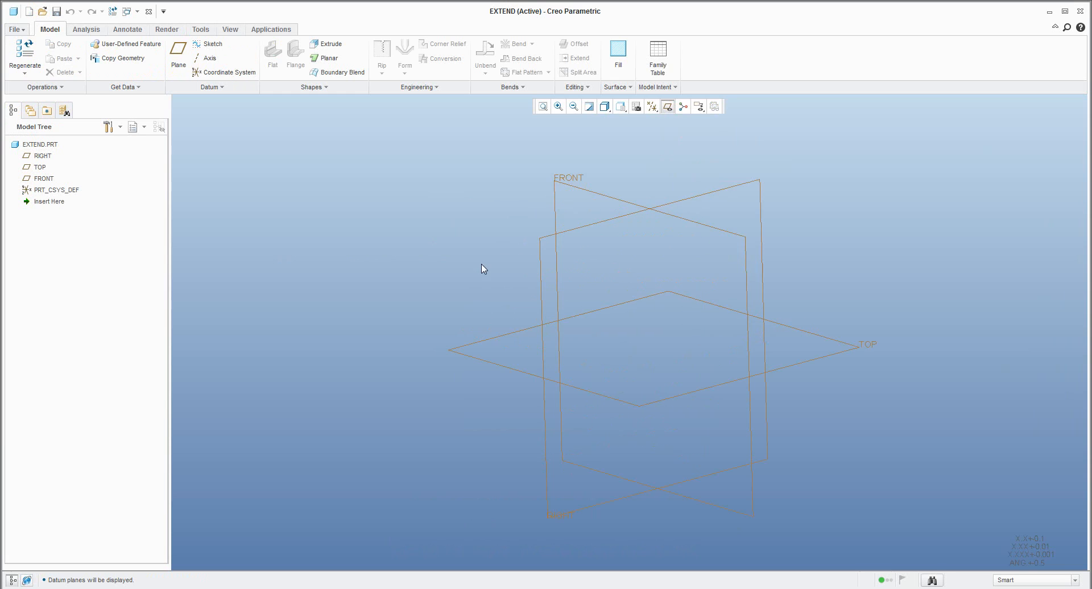
{"action": "mouse_move", "coordinate": [515, 248]}
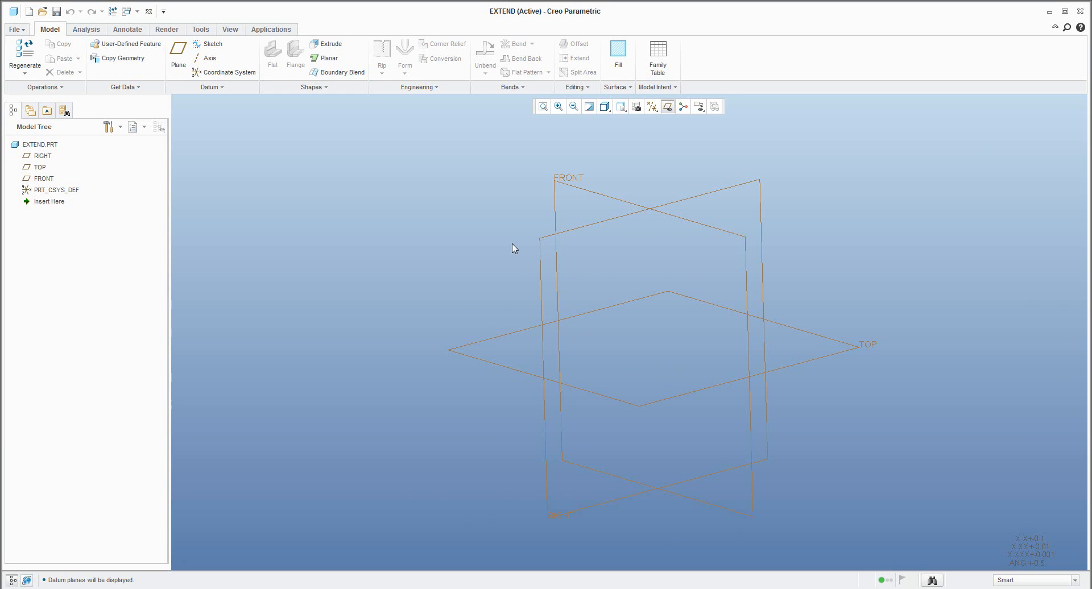
{"action": "mouse_move", "coordinate": [331, 213]}
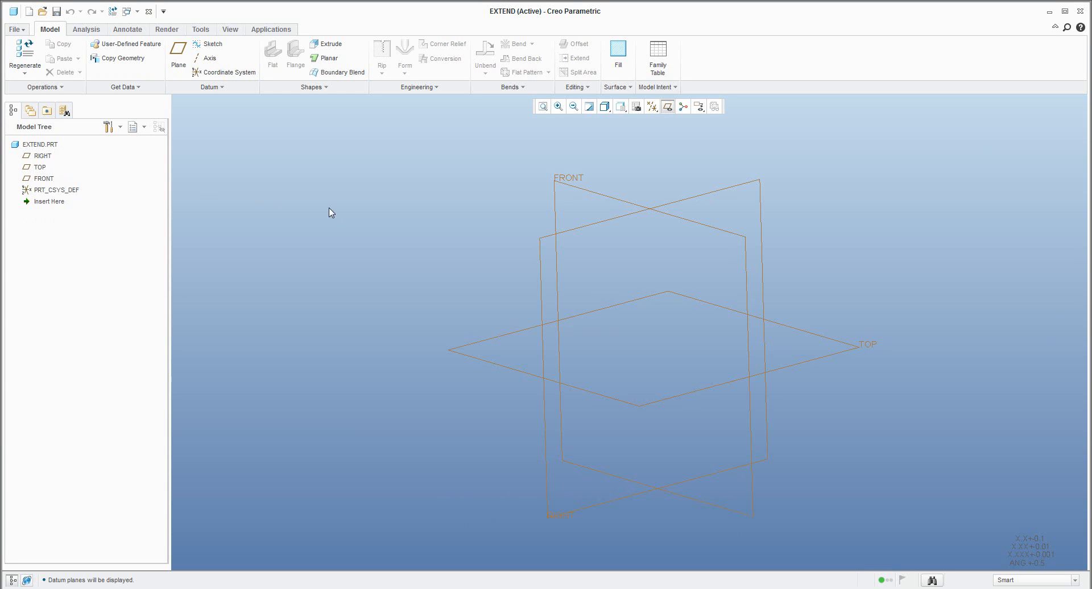
{"action": "mouse_move", "coordinate": [326, 58]}
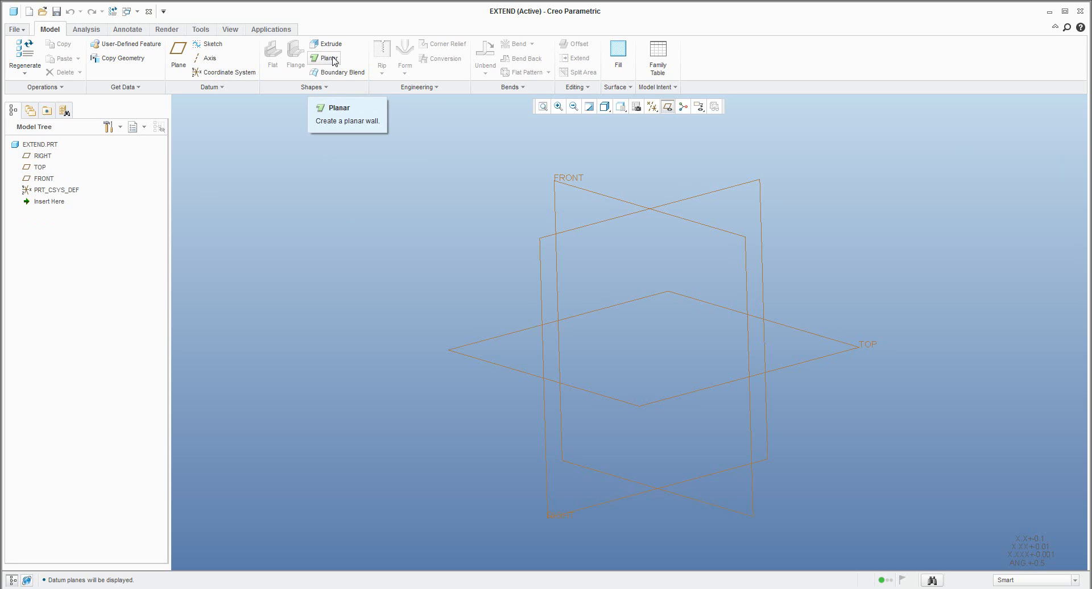
{"action": "mouse_move", "coordinate": [329, 44]}
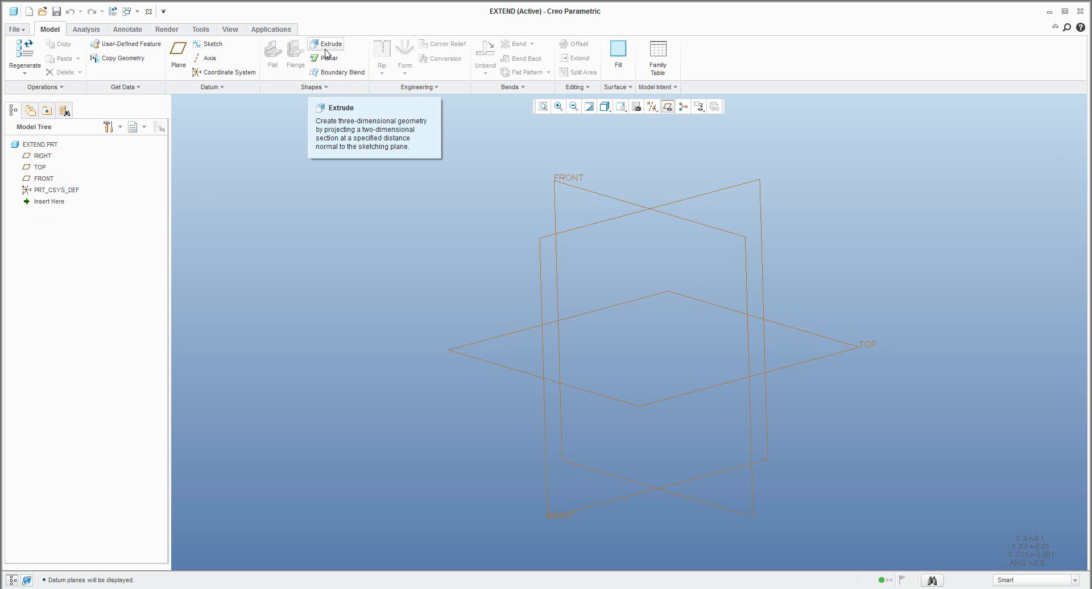
{"action": "left_click", "coordinate": [326, 44]}
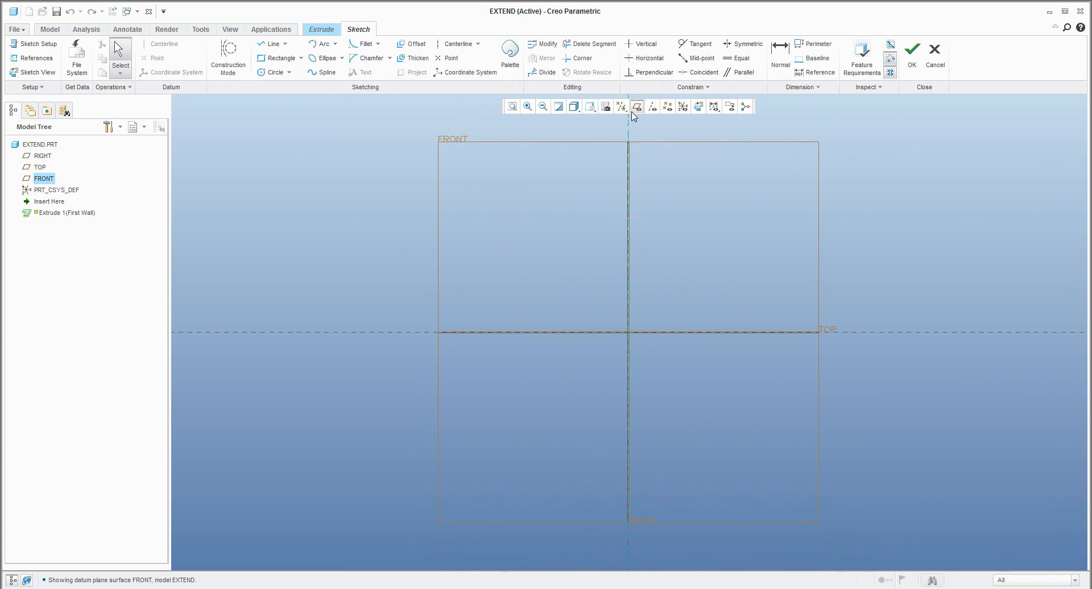
Draw a vertical line and a horizontal line meeting at the origin with the Line tool
{"action": "left_click", "coordinate": [272, 45]}
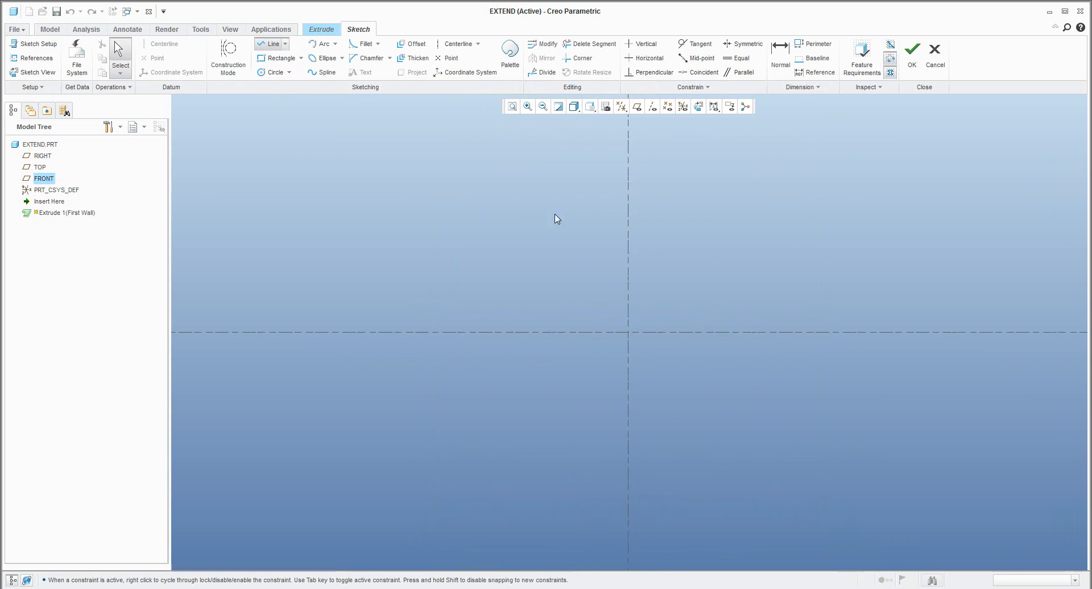
{"action": "mouse_move", "coordinate": [626, 333]}
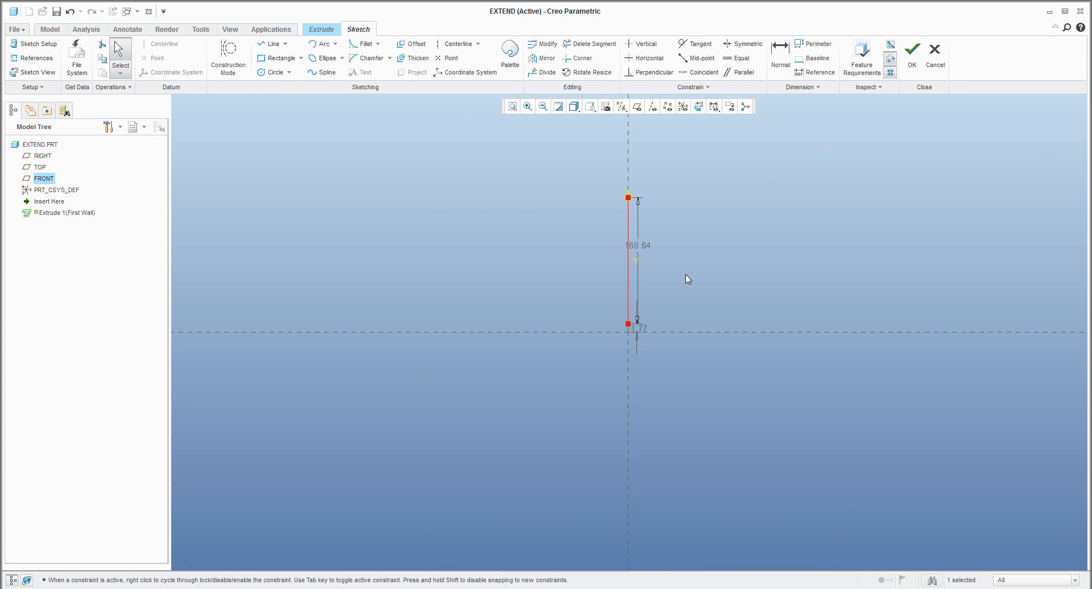
{"action": "mouse_move", "coordinate": [691, 274]}
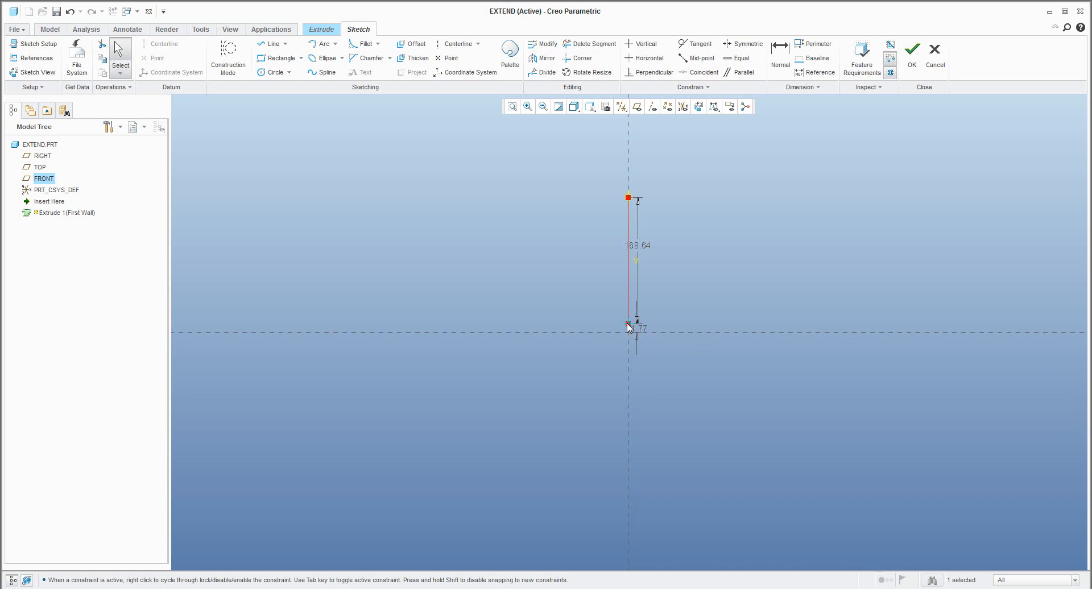
{"action": "left_click_drag", "start_coordinate": [629, 326], "coordinate": [628, 331]}
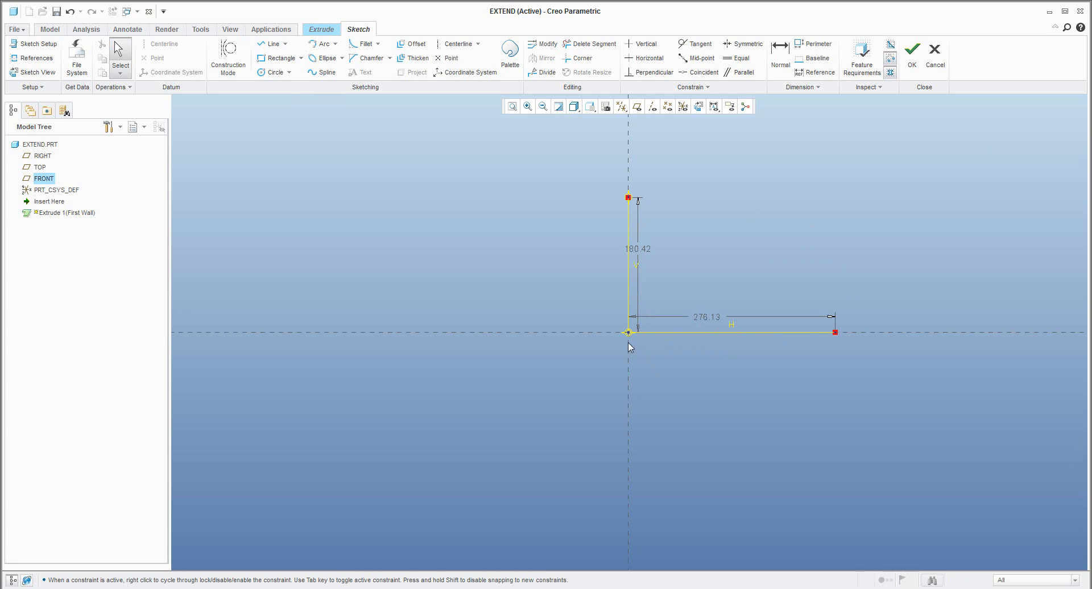
{"action": "mouse_move", "coordinate": [653, 364]}
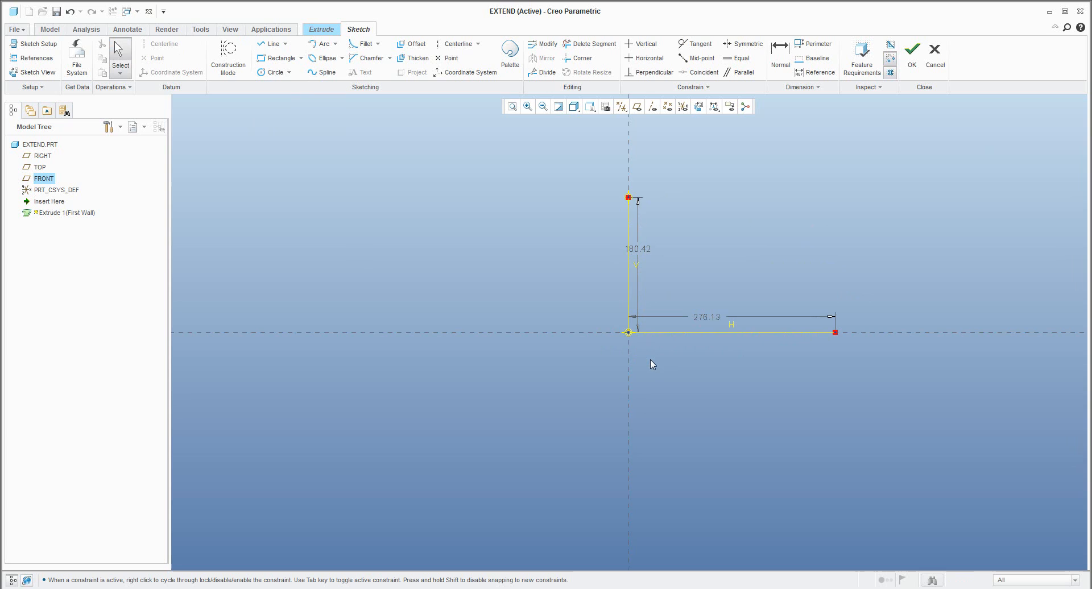
{"action": "mouse_move", "coordinate": [541, 58]}
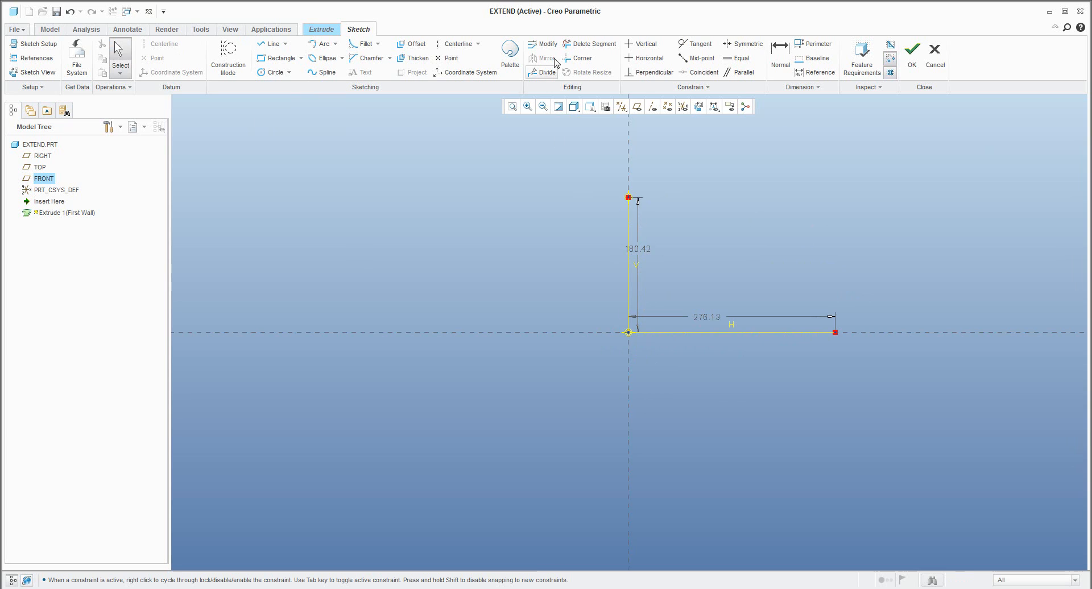
{"action": "mouse_move", "coordinate": [580, 58]}
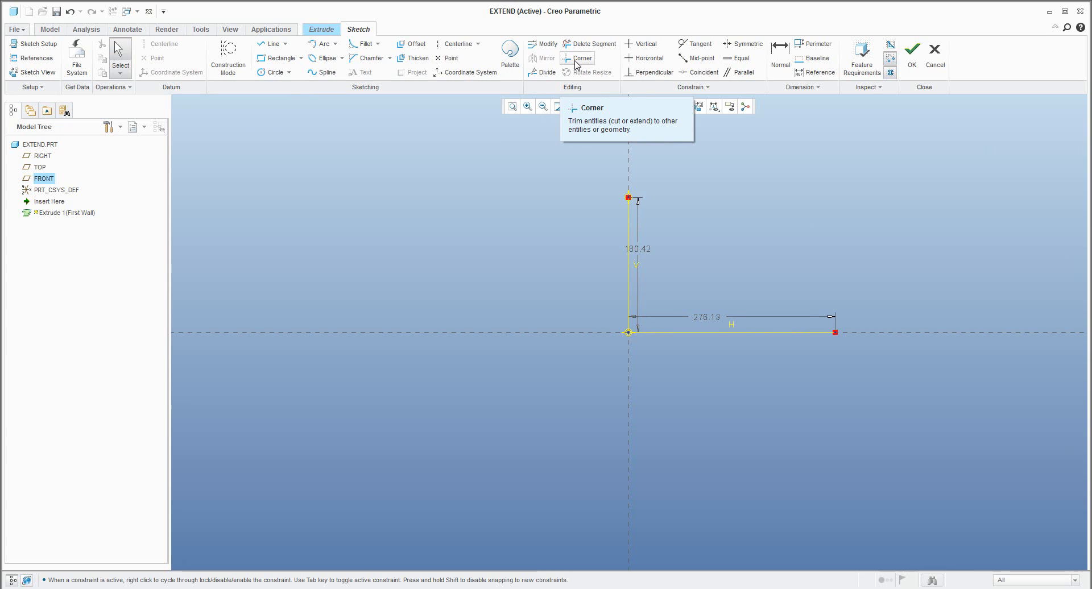
{"action": "mouse_move", "coordinate": [584, 242]}
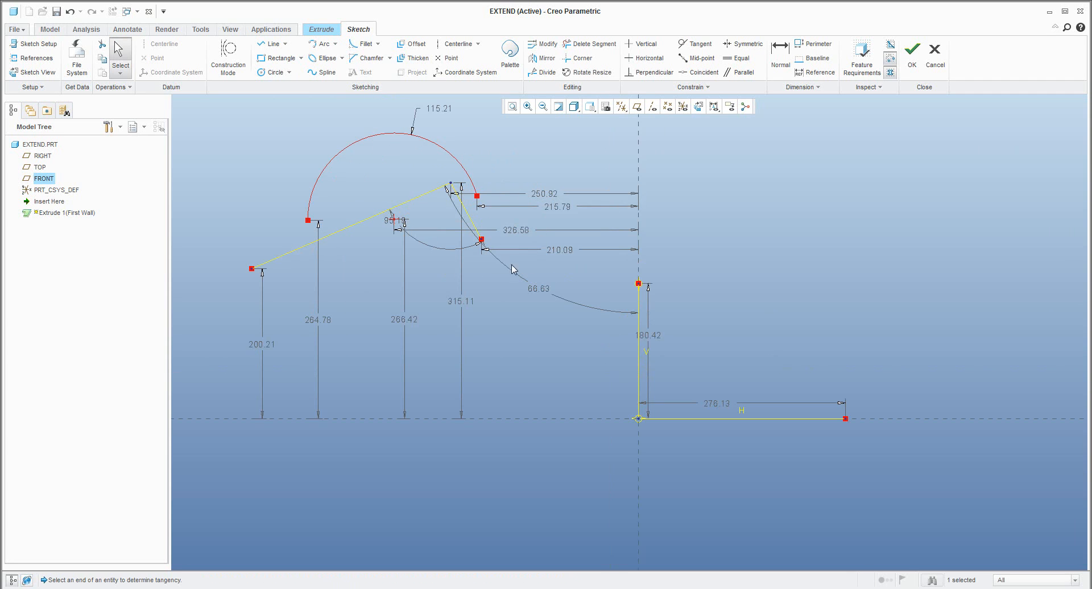
{"action": "mouse_move", "coordinate": [246, 212]}
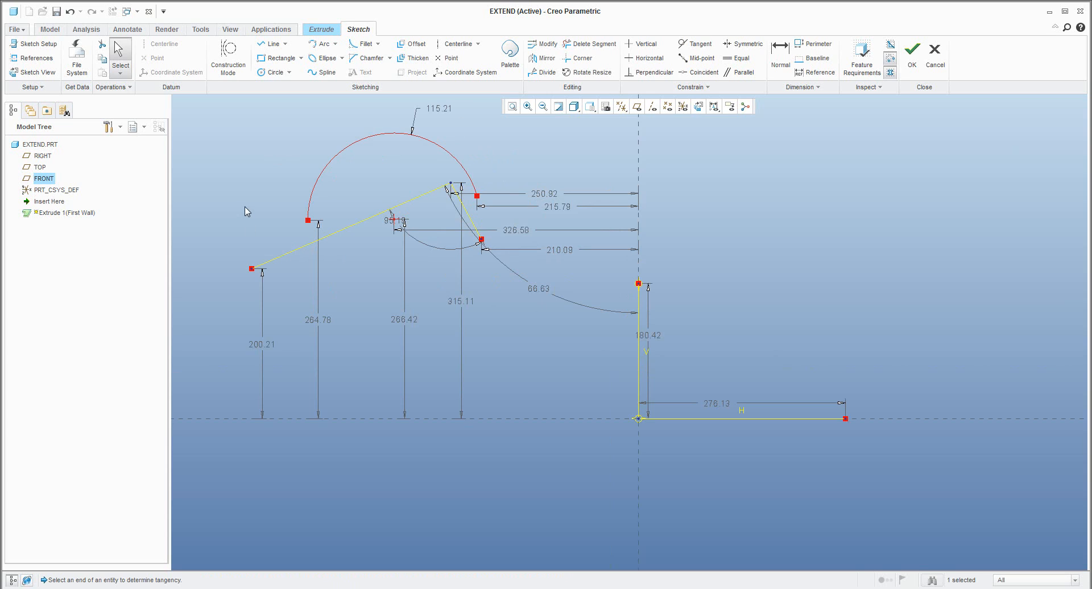
{"action": "mouse_move", "coordinate": [714, 107]}
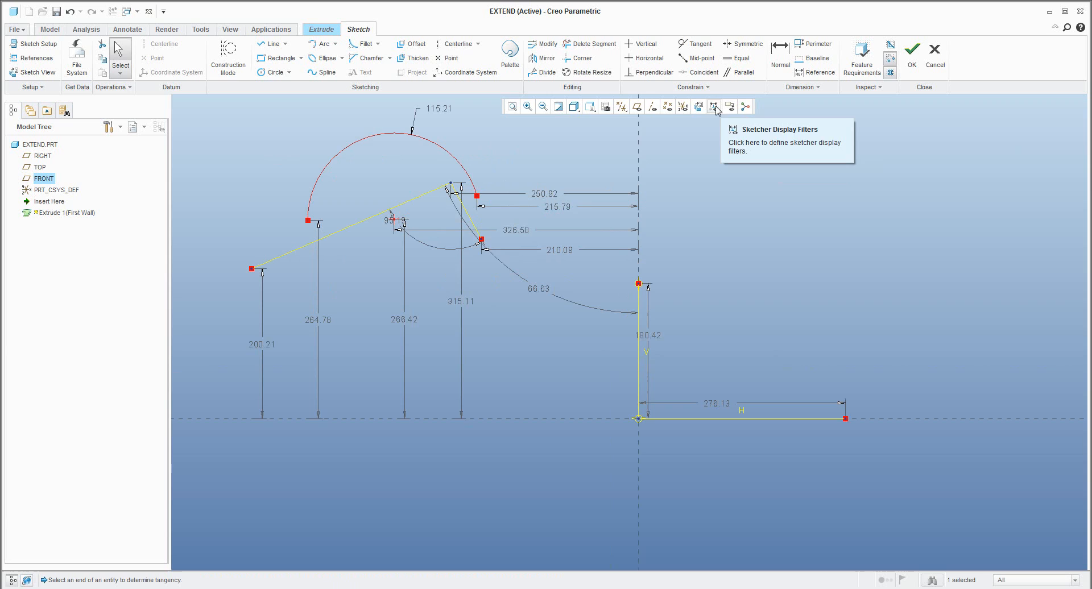
Hide Disp Dims, then Corner-trim the arc and angled lines into a closed wedge
{"action": "left_click", "coordinate": [714, 107]}
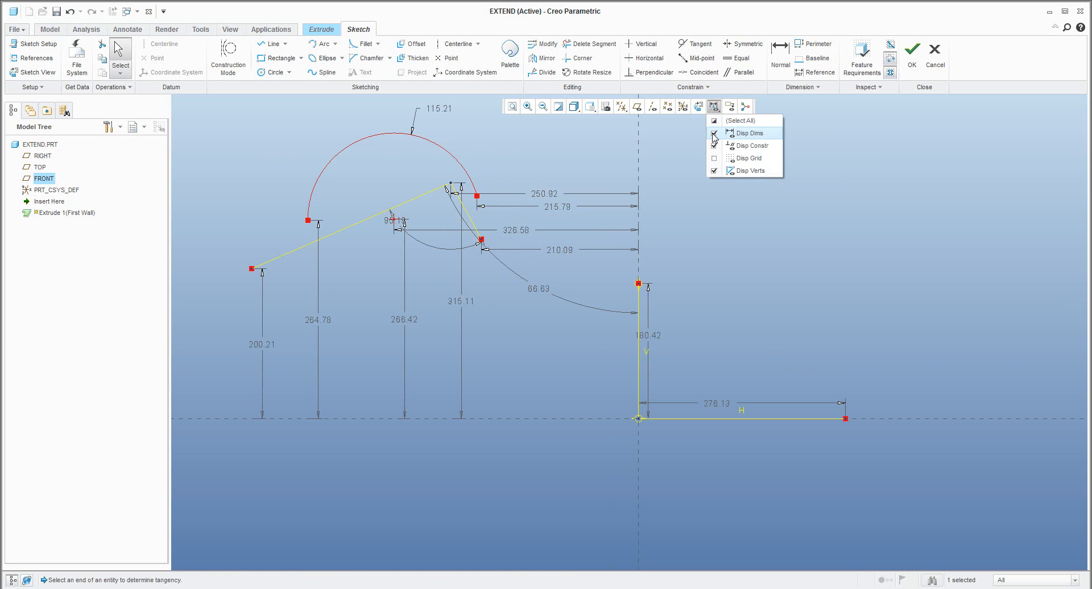
{"action": "mouse_move", "coordinate": [748, 133]}
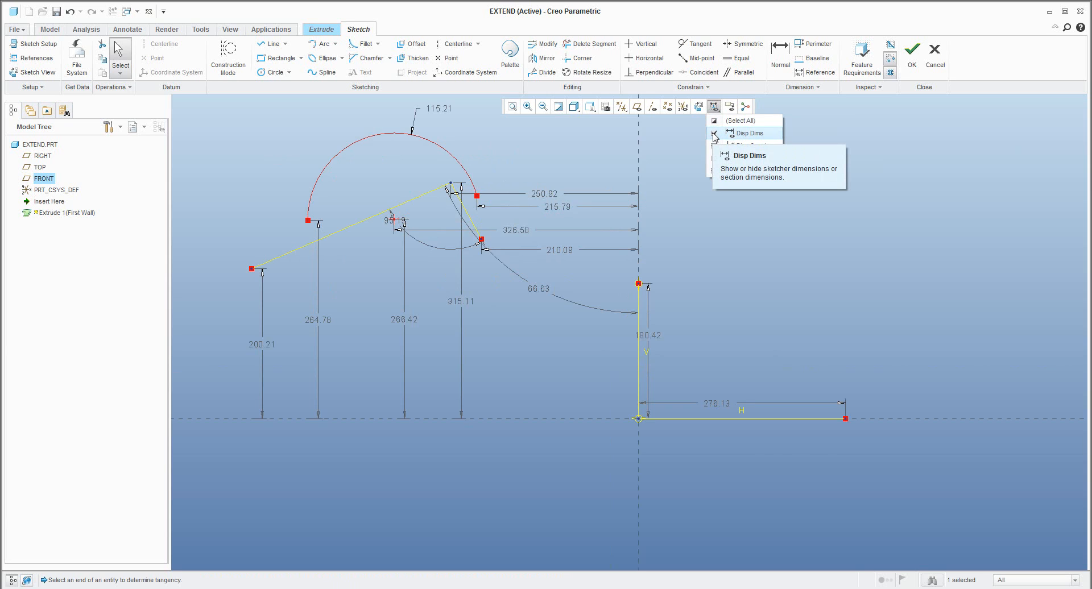
{"action": "left_click", "coordinate": [715, 132]}
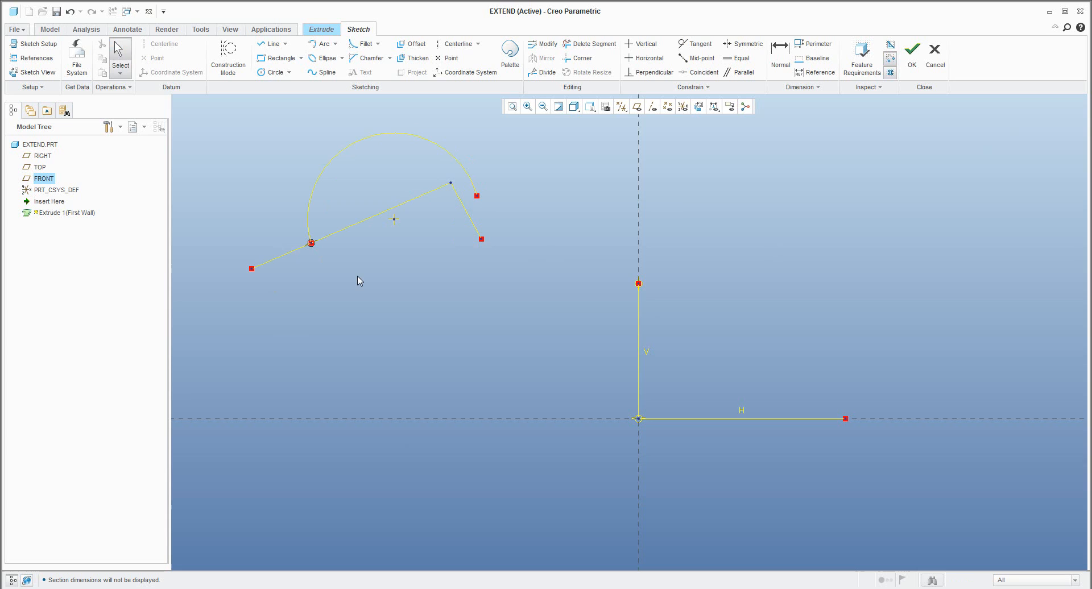
{"action": "mouse_move", "coordinate": [476, 196]}
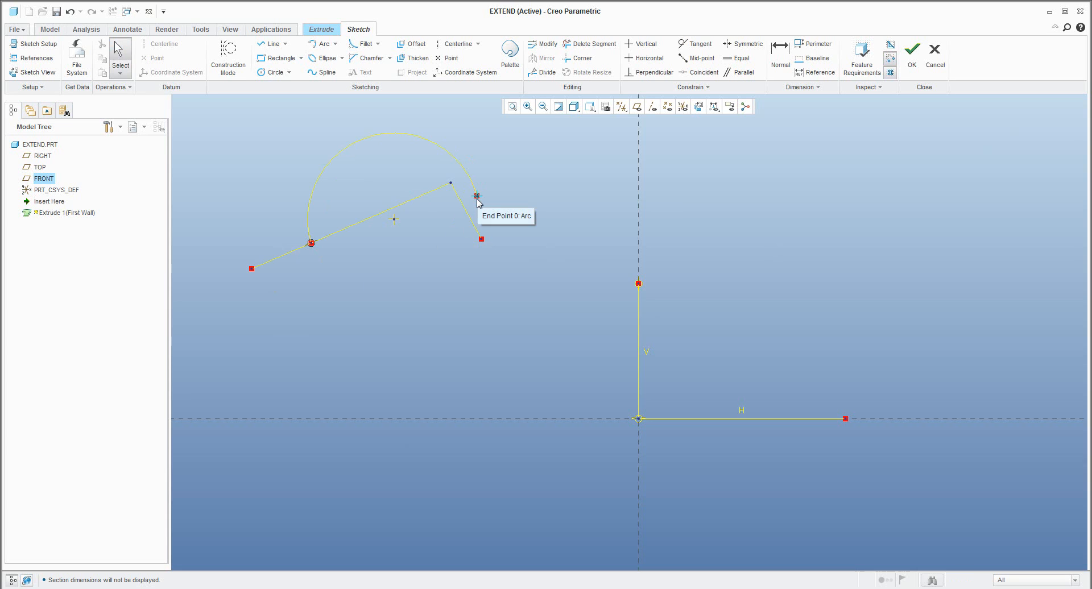
{"action": "left_click", "coordinate": [476, 195]}
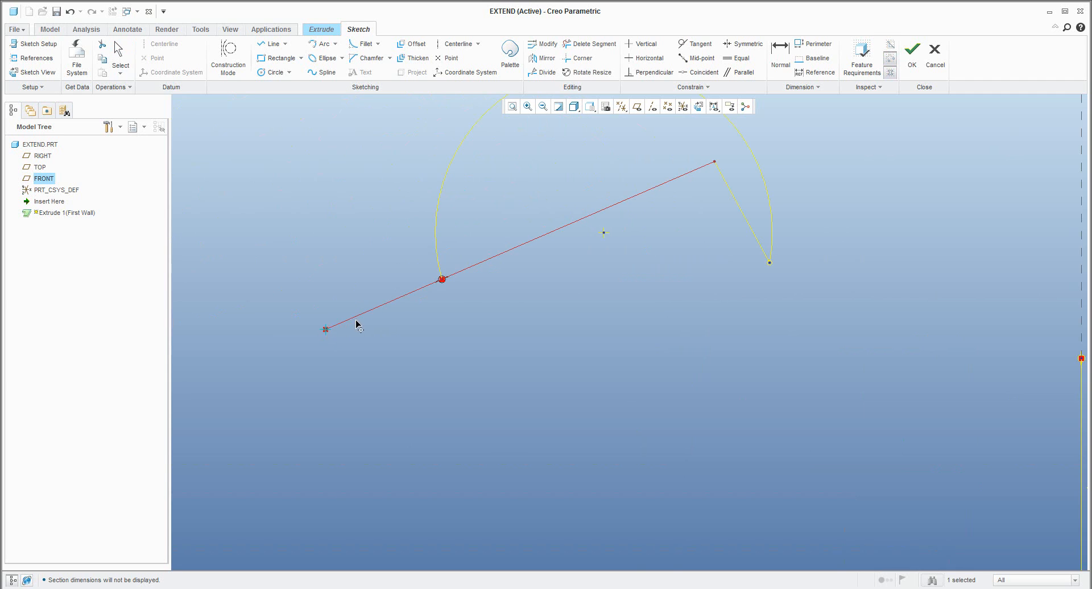
{"action": "left_click", "coordinate": [489, 343]}
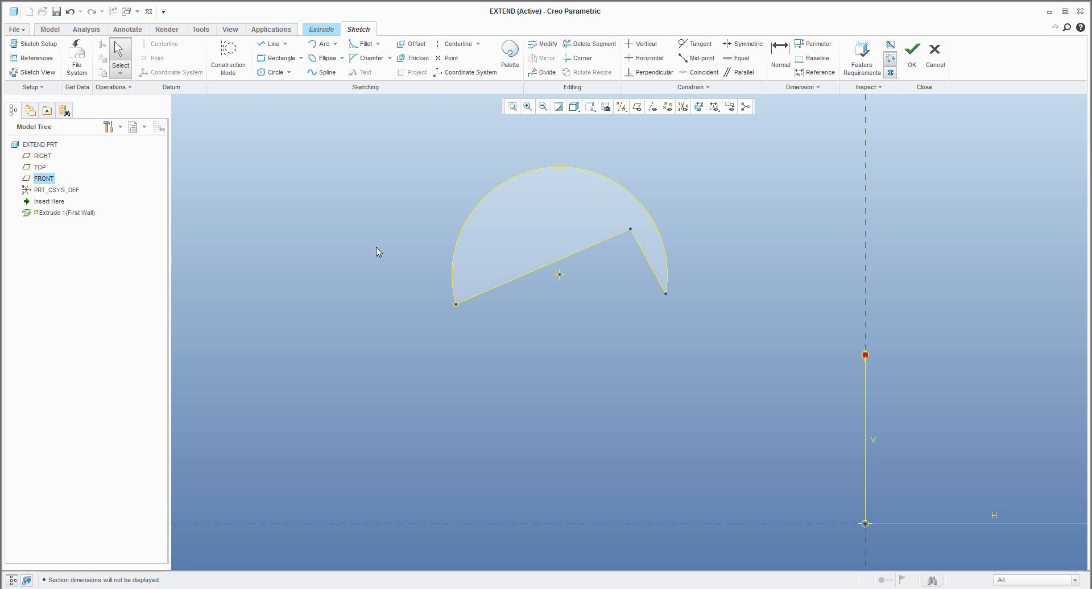
{"action": "mouse_move", "coordinate": [334, 220]}
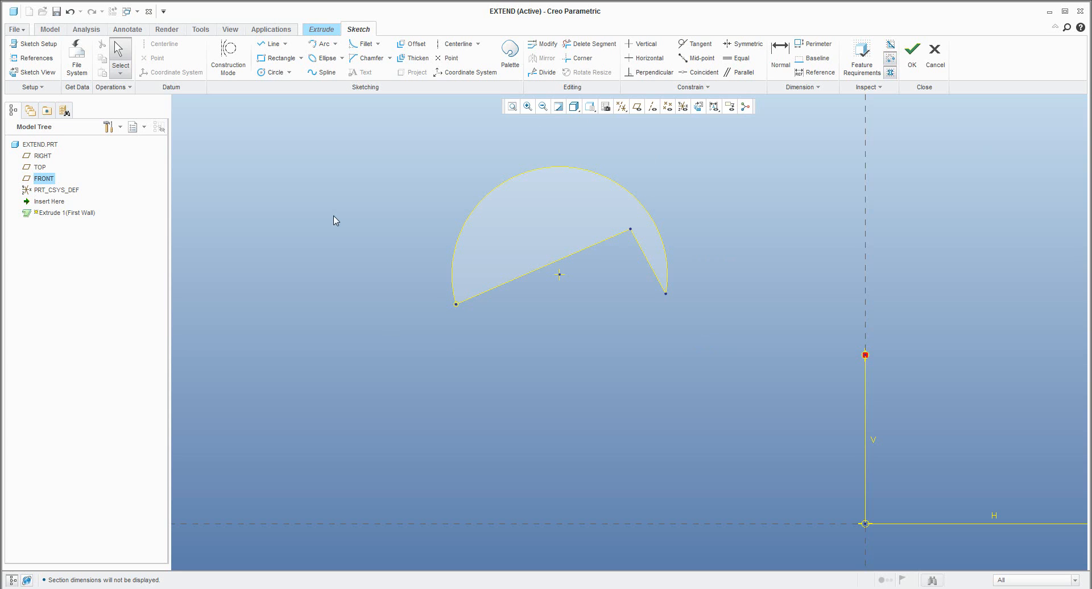
{"action": "mouse_move", "coordinate": [395, 148]}
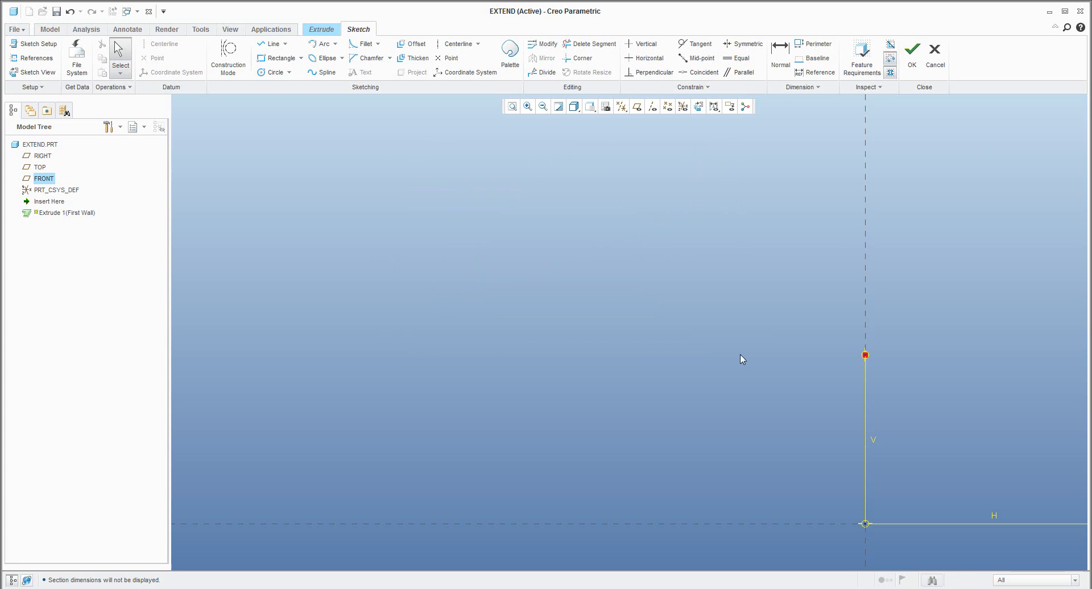
{"action": "mouse_move", "coordinate": [699, 107]}
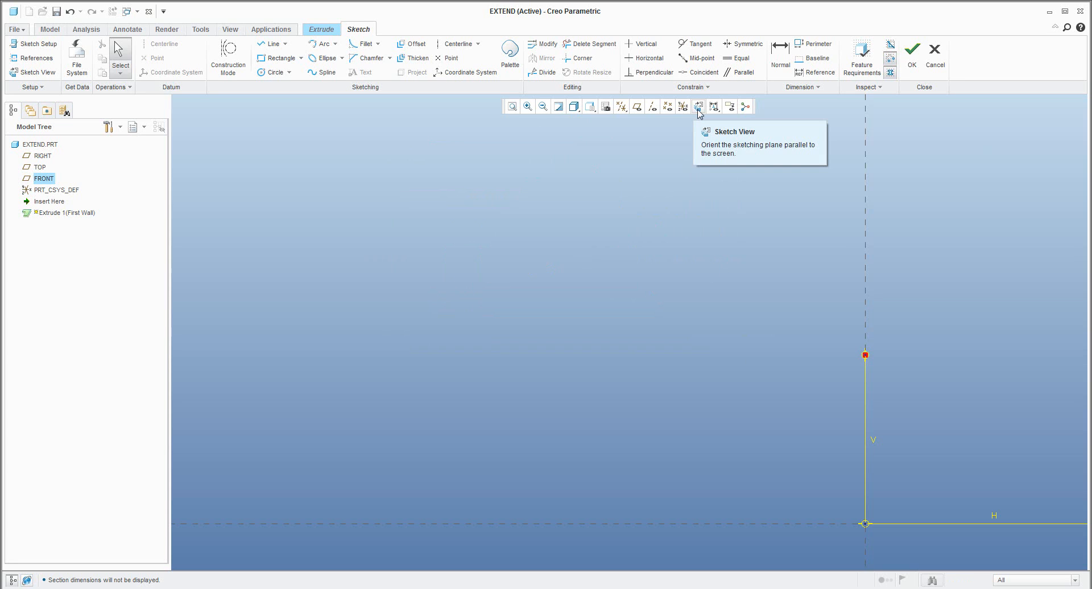
Turn Disp Dims back on so the L profile's dimensions show again
{"action": "left_click", "coordinate": [712, 105]}
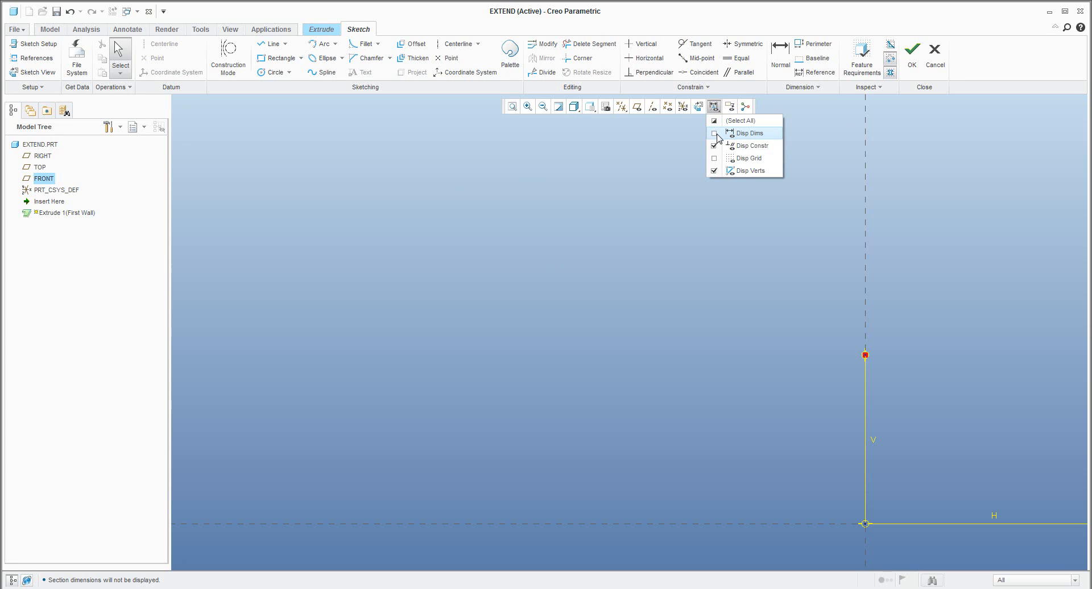
{"action": "left_click", "coordinate": [715, 133]}
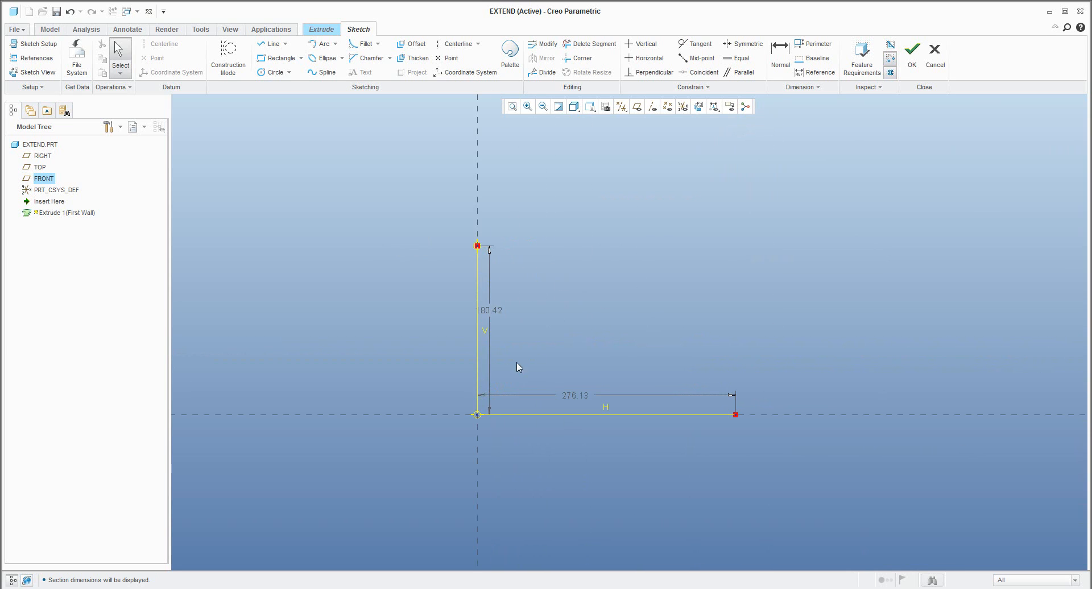
{"action": "mouse_move", "coordinate": [511, 370]}
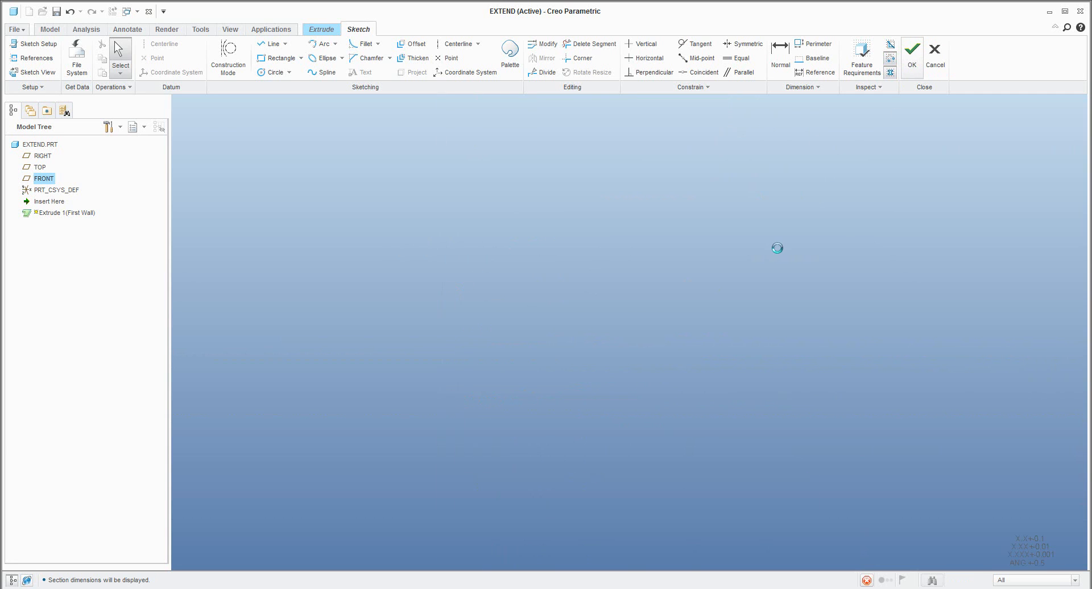
Accept the sketch and extrude the L profile 600 deep as the first wall
{"action": "left_click", "coordinate": [912, 58]}
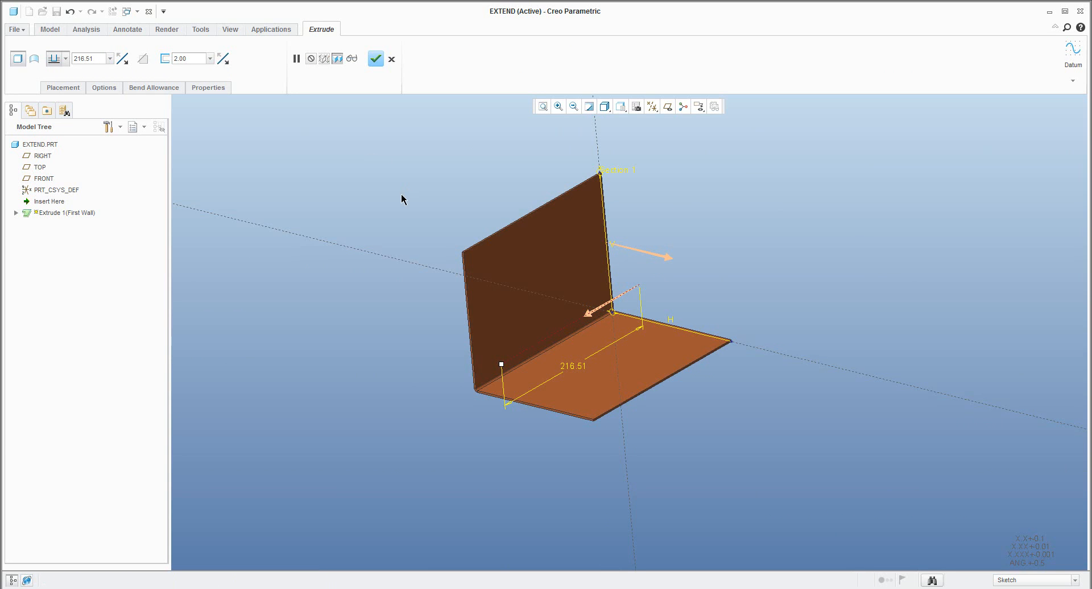
{"action": "mouse_move", "coordinate": [505, 400]}
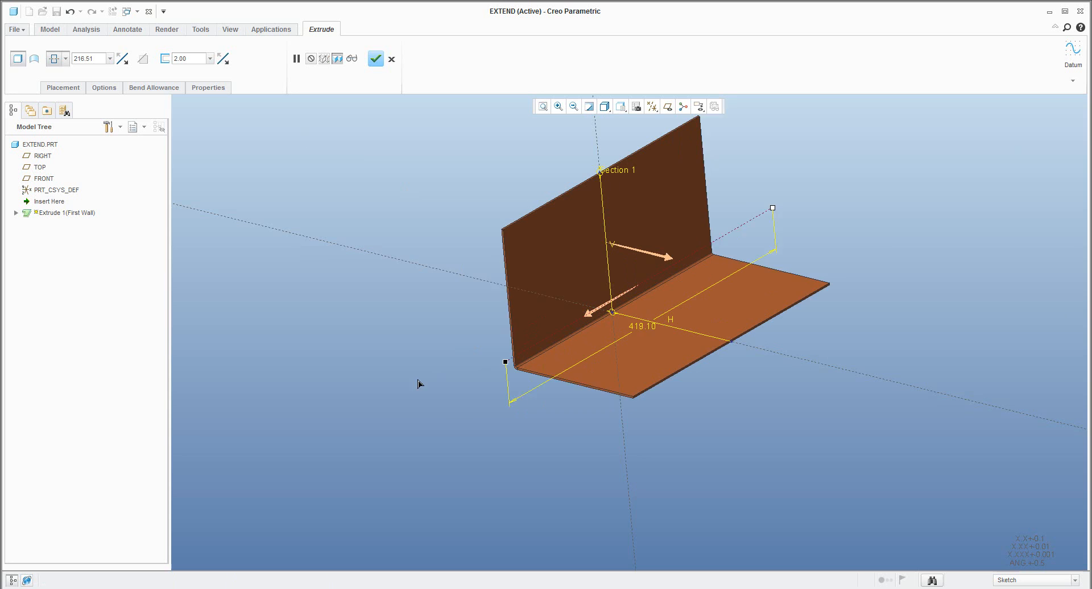
{"action": "left_click_drag", "start_coordinate": [506, 361], "coordinate": [440, 399]}
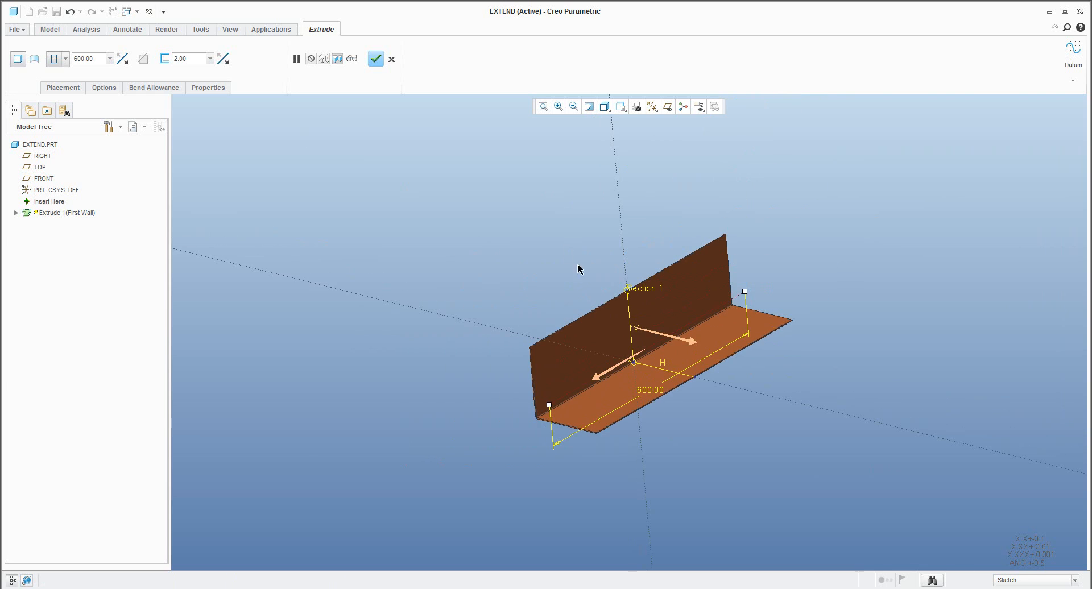
{"action": "left_click", "coordinate": [375, 58]}
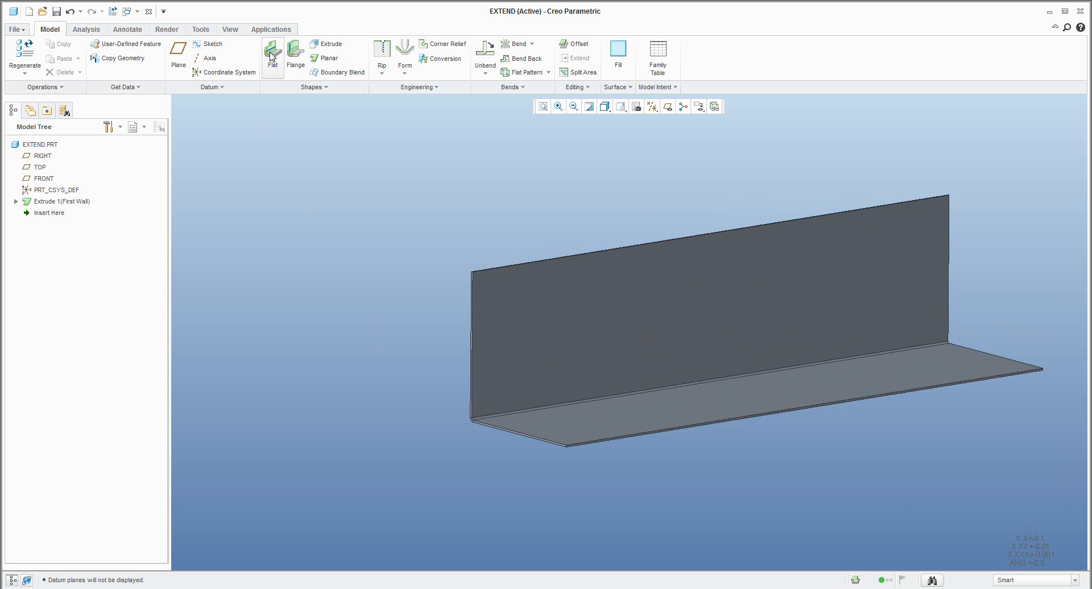
{"action": "mouse_move", "coordinate": [272, 54]}
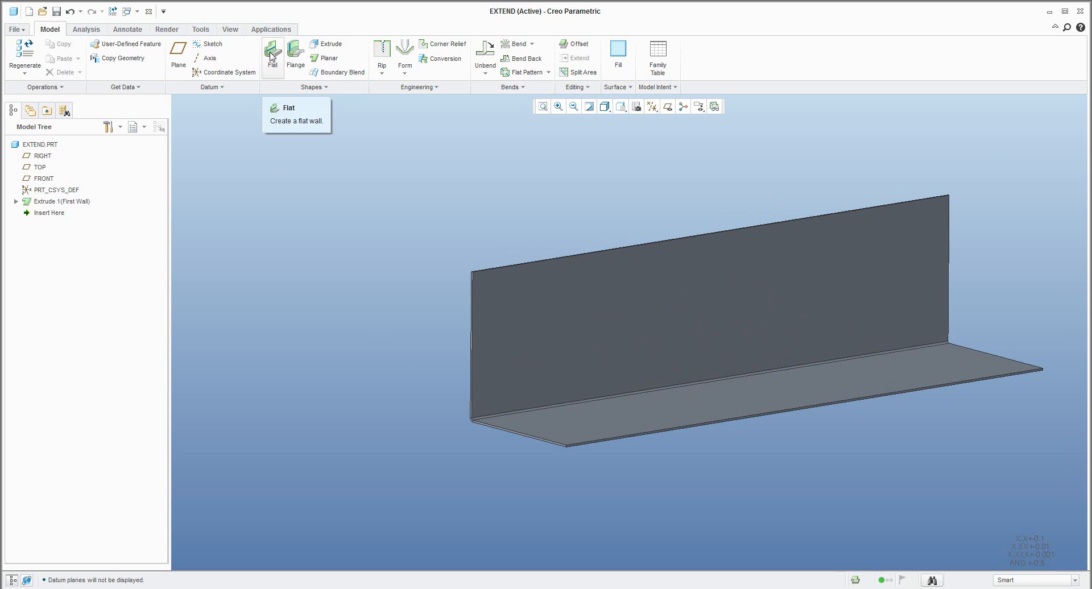
{"action": "mouse_move", "coordinate": [290, 56]}
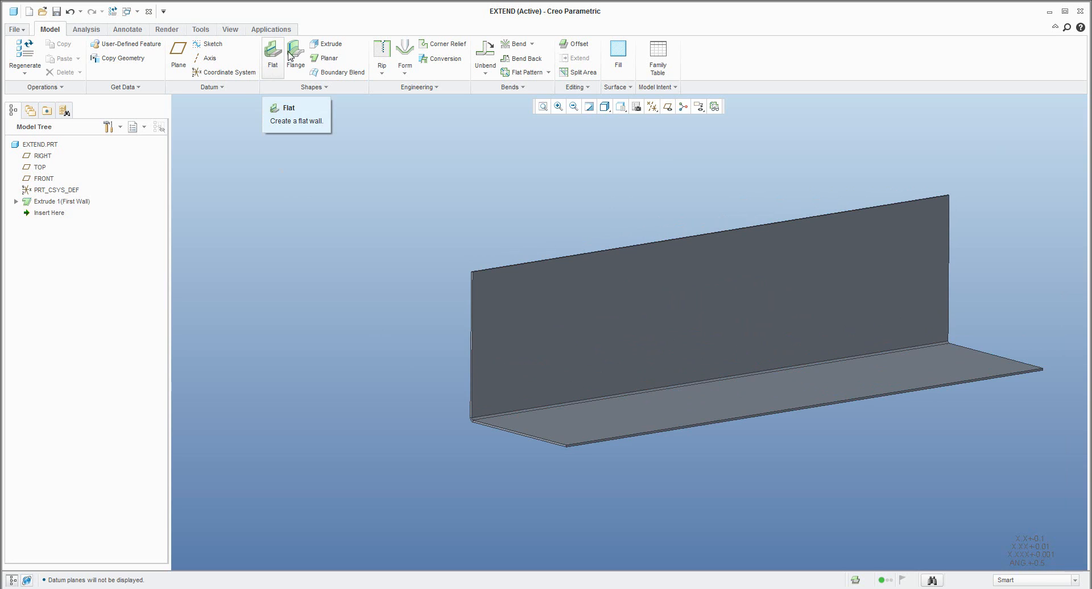
Start a Flat wall from the Model tab's Shapes group
{"action": "left_click", "coordinate": [272, 56]}
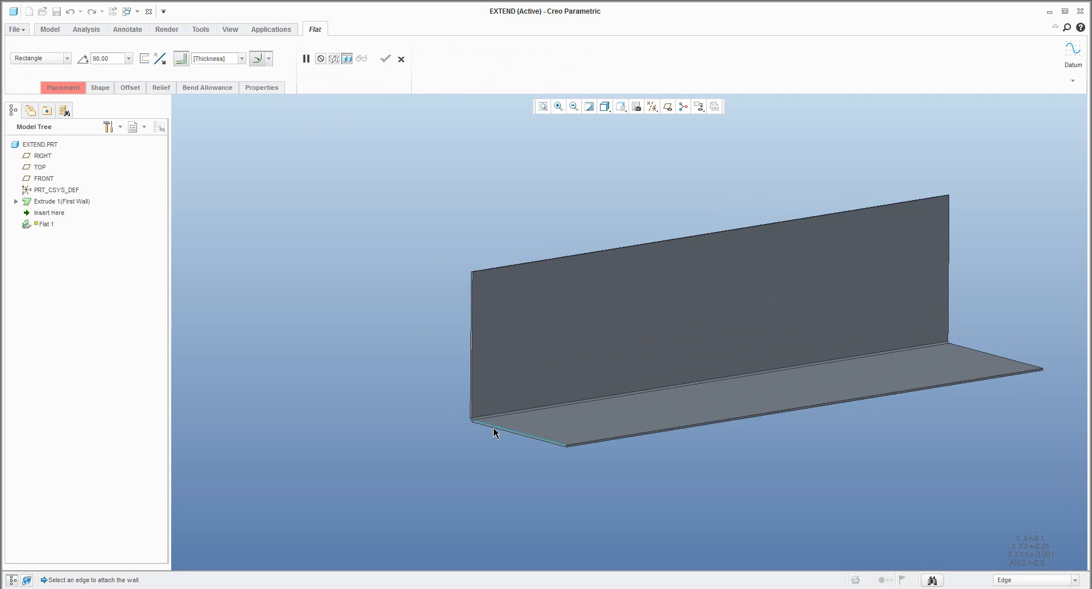
Attach the 90° flat wall to the base end edge with a side offset of 2 and finish it
{"action": "left_click", "coordinate": [522, 444]}
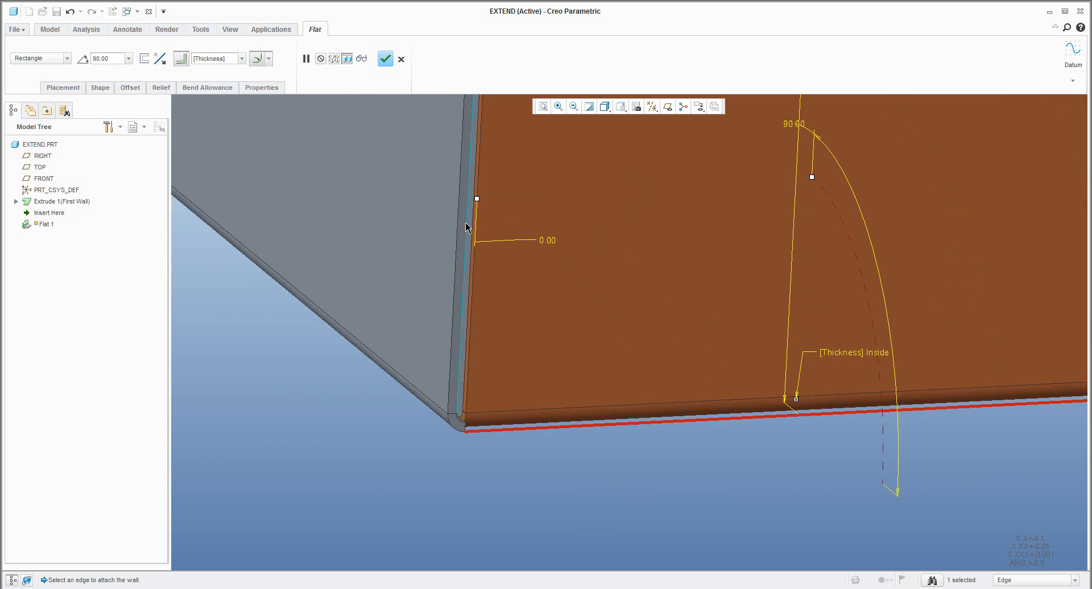
{"action": "double_click", "coordinate": [545, 240]}
{"action": "type", "text": "2"}
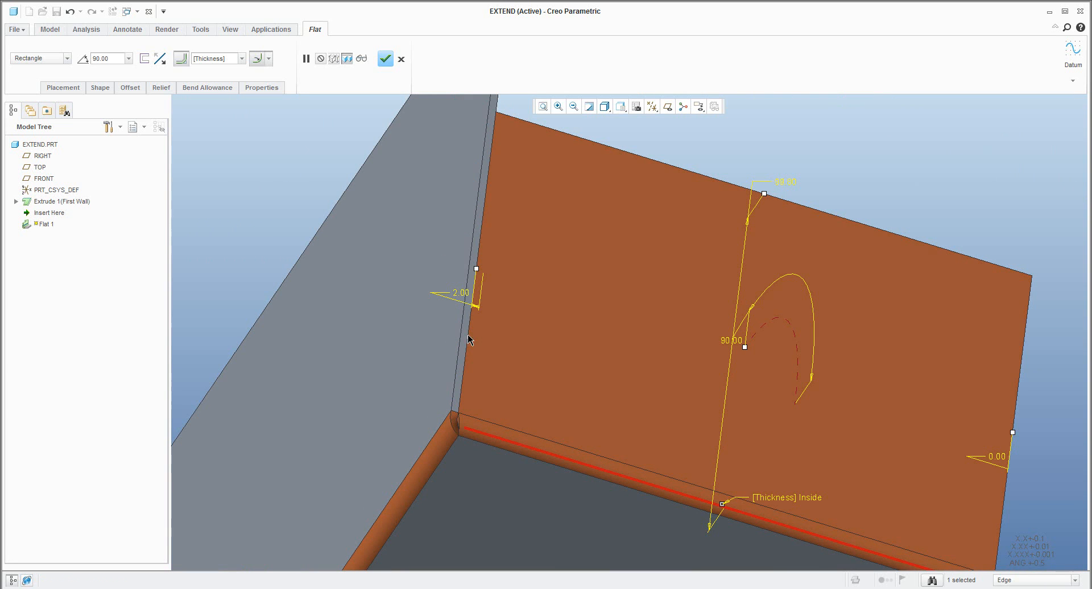
{"action": "mouse_move", "coordinate": [480, 358]}
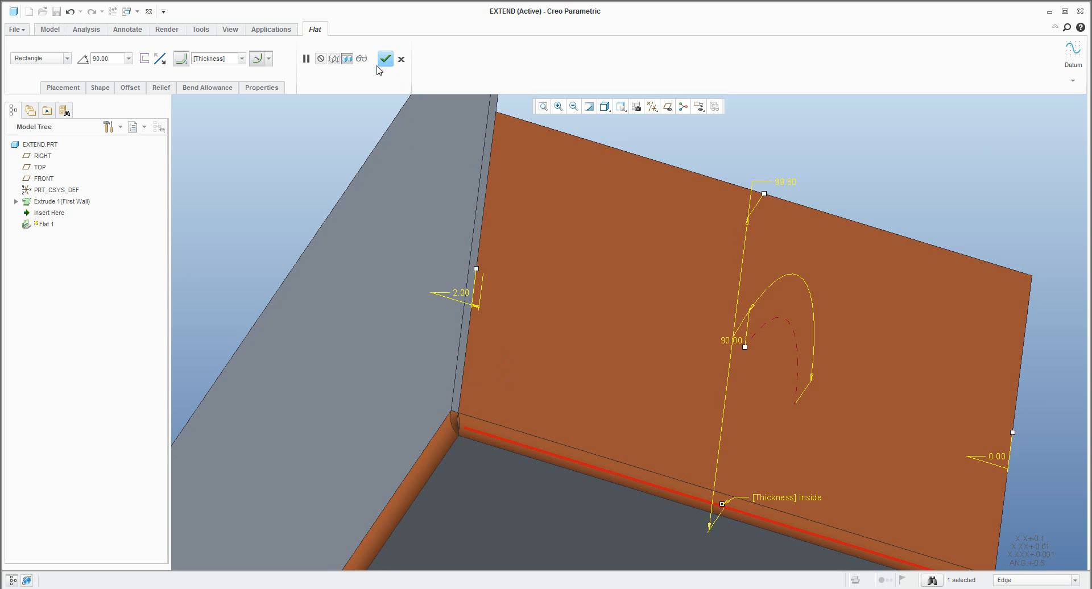
{"action": "left_click", "coordinate": [386, 58]}
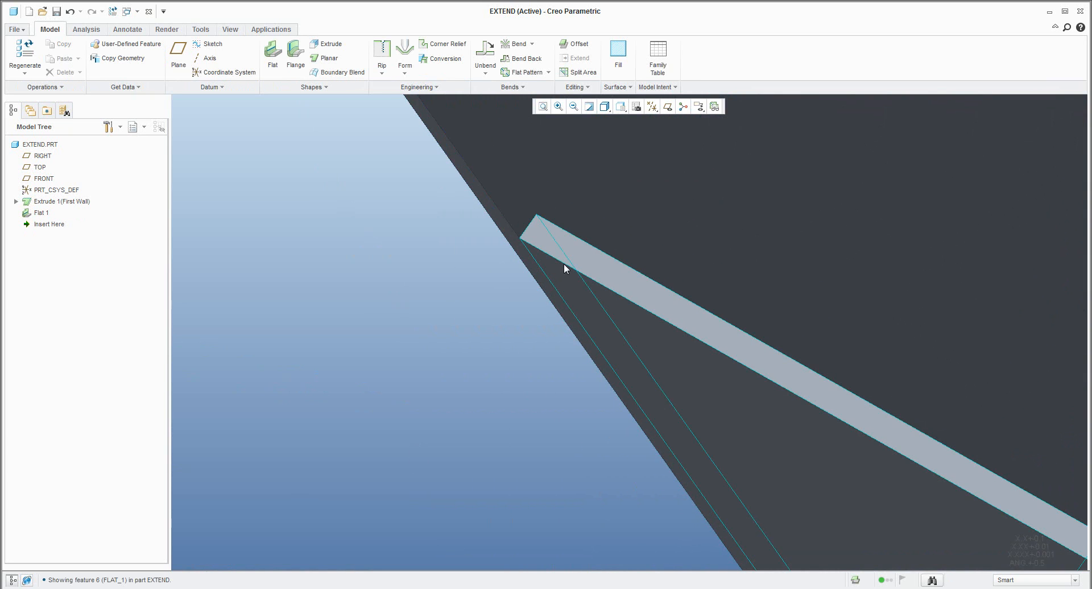
{"action": "mouse_move", "coordinate": [532, 233]}
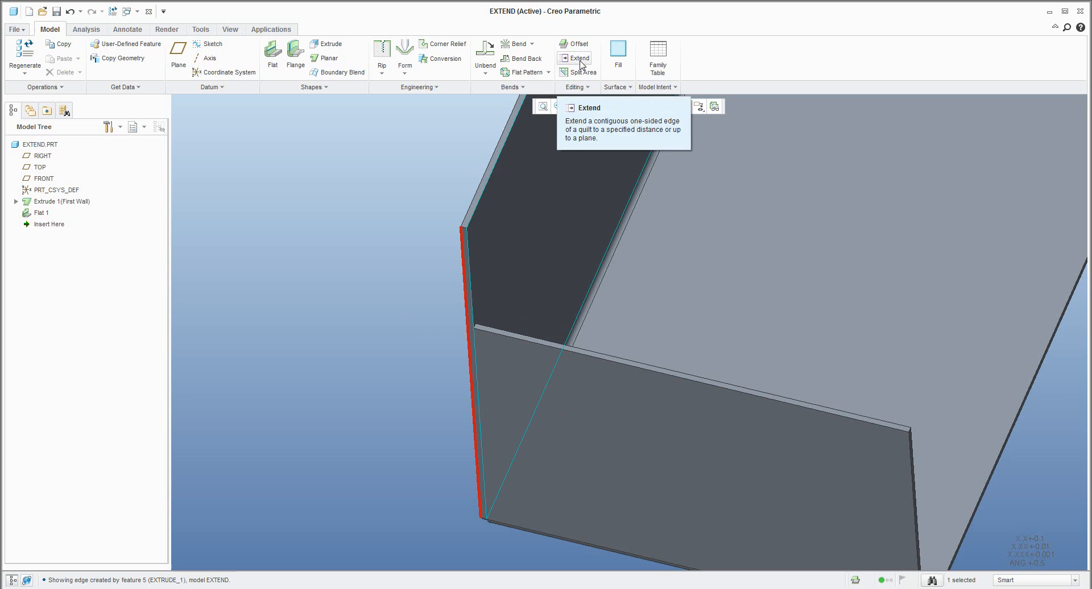
Extend the tall wall's end edge Up to Plane against the new end wall's surface
{"action": "left_click", "coordinate": [576, 58]}
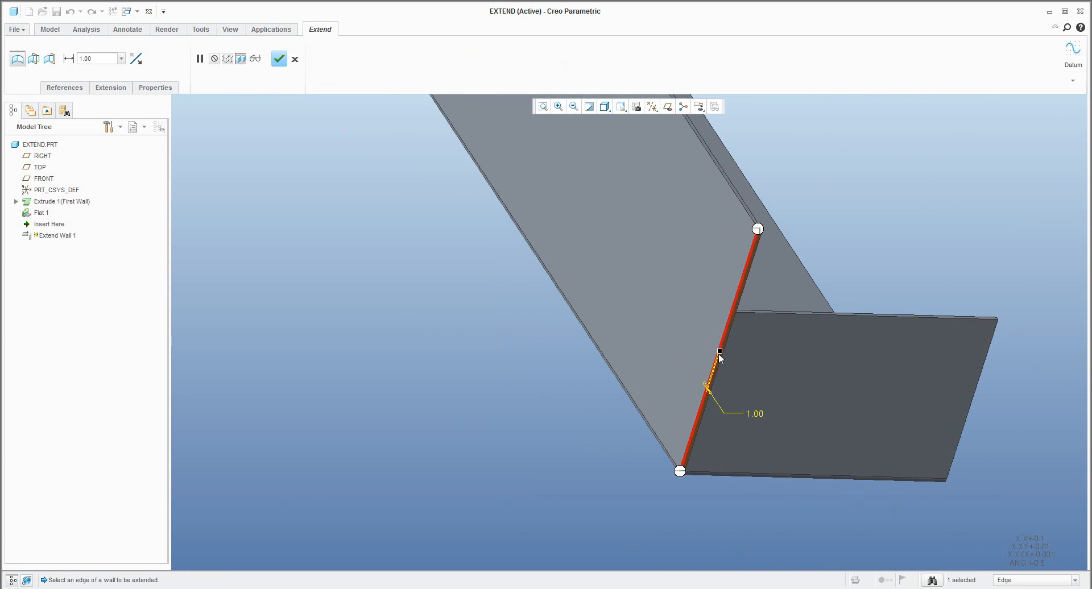
{"action": "left_click_drag", "start_coordinate": [720, 351], "coordinate": [707, 332]}
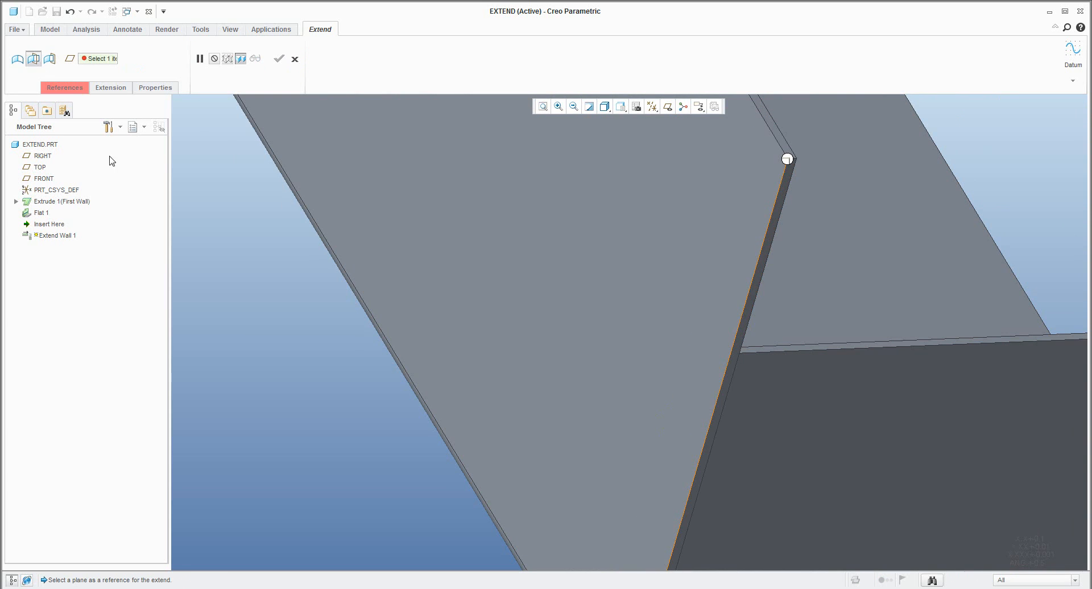
{"action": "mouse_move", "coordinate": [457, 347]}
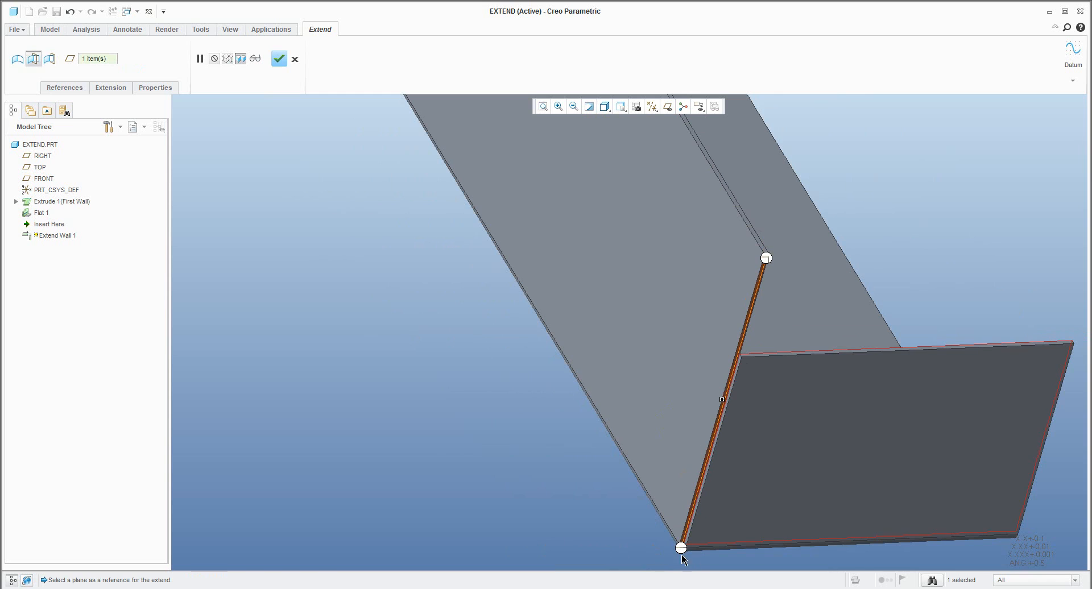
{"action": "left_click", "coordinate": [279, 58]}
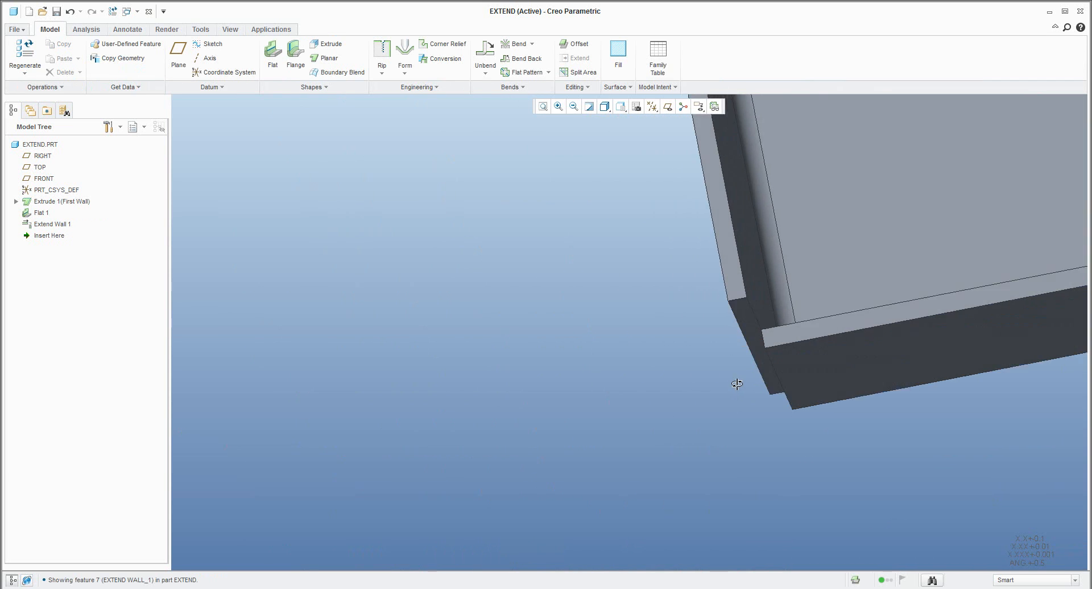
Orbit to inspect the extended corner, face the tall wall and begin a new Extrude
{"action": "left_click_drag", "start_coordinate": [737, 384], "coordinate": [732, 293]}
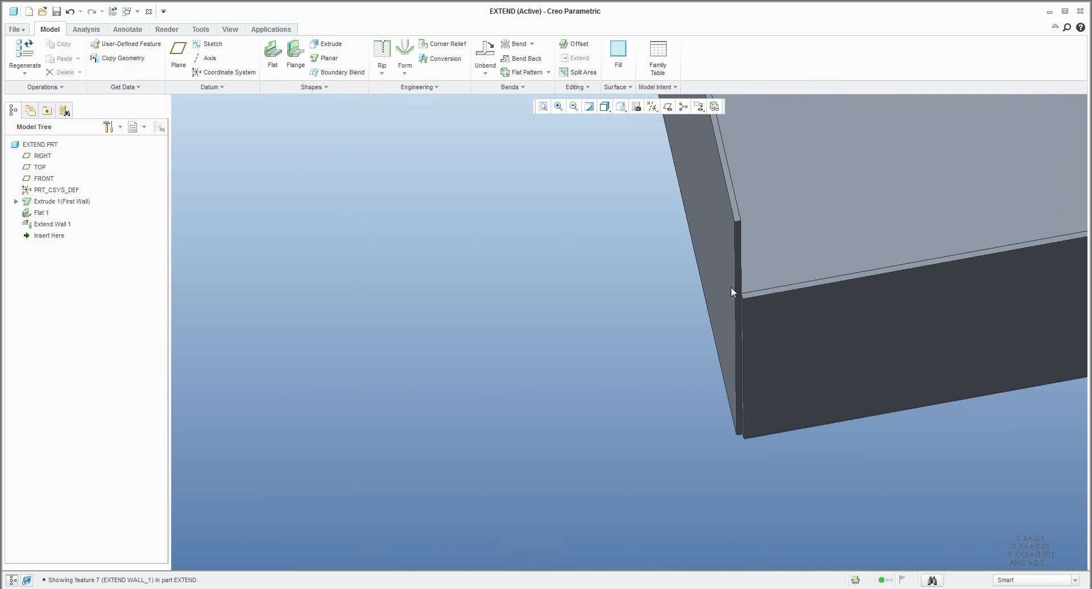
{"action": "left_click_drag", "start_coordinate": [732, 293], "coordinate": [748, 267]}
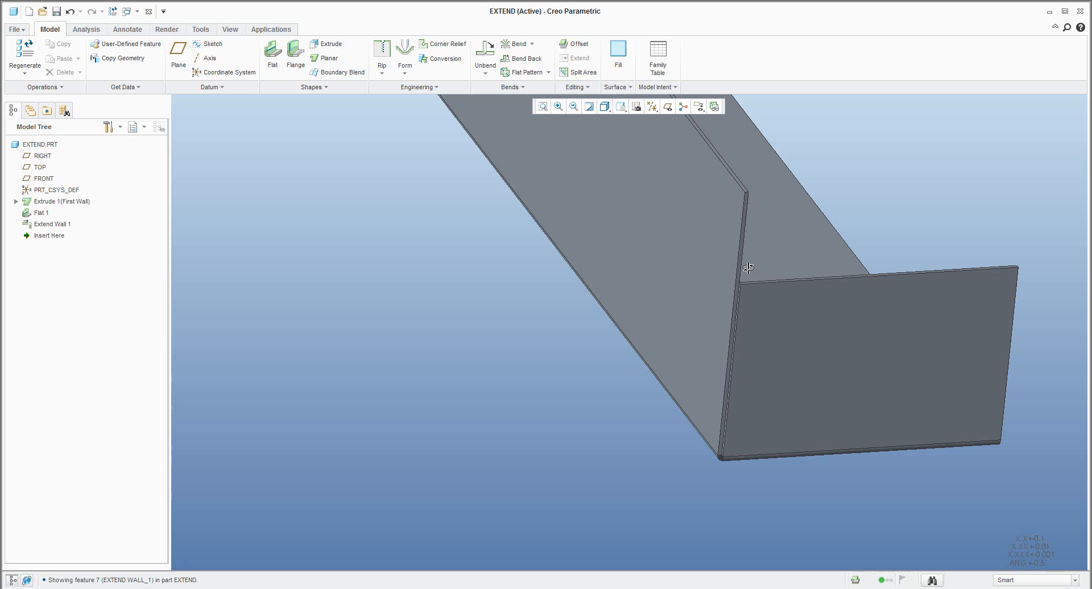
{"action": "mouse_move", "coordinate": [751, 276]}
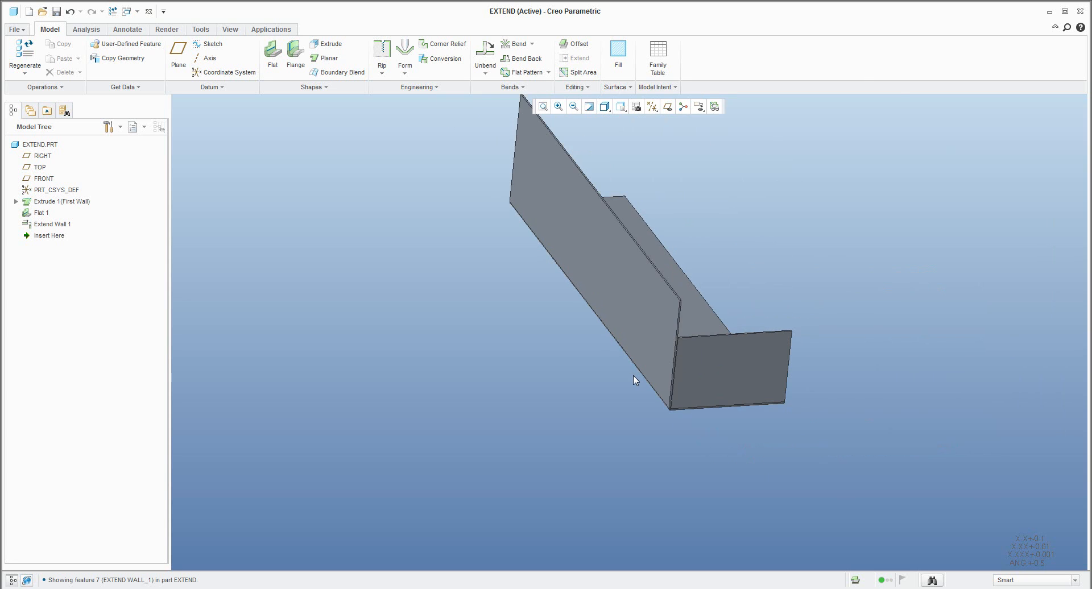
{"action": "left_click_drag", "start_coordinate": [634, 380], "coordinate": [632, 277]}
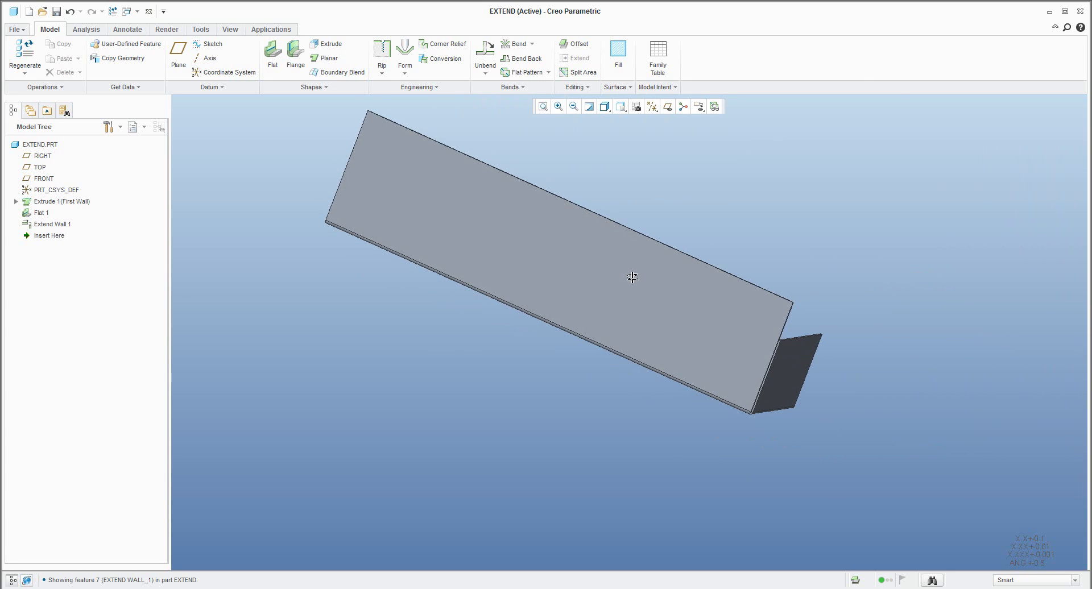
{"action": "left_click", "coordinate": [328, 44]}
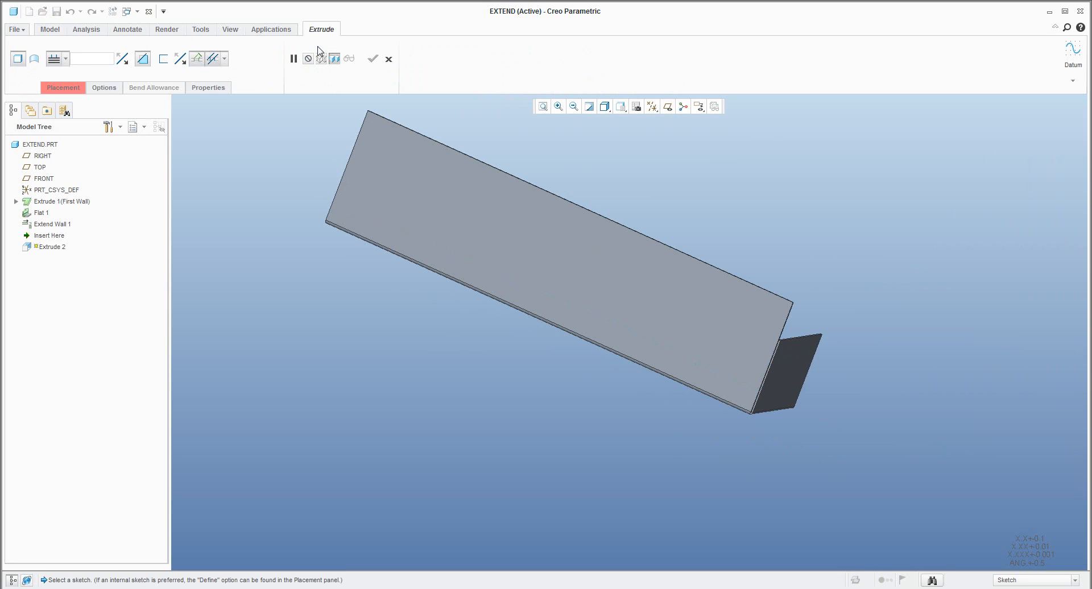
Sketch the cut rectangle near the top of the wall with the corner-rectangle tool
{"action": "left_click", "coordinate": [558, 263]}
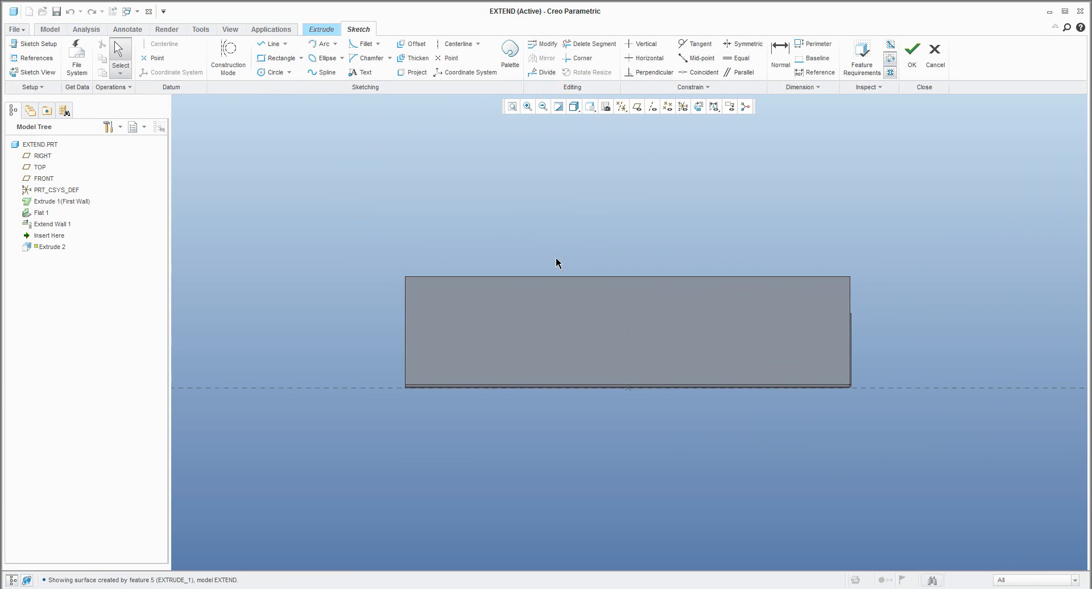
{"action": "mouse_move", "coordinate": [549, 262]}
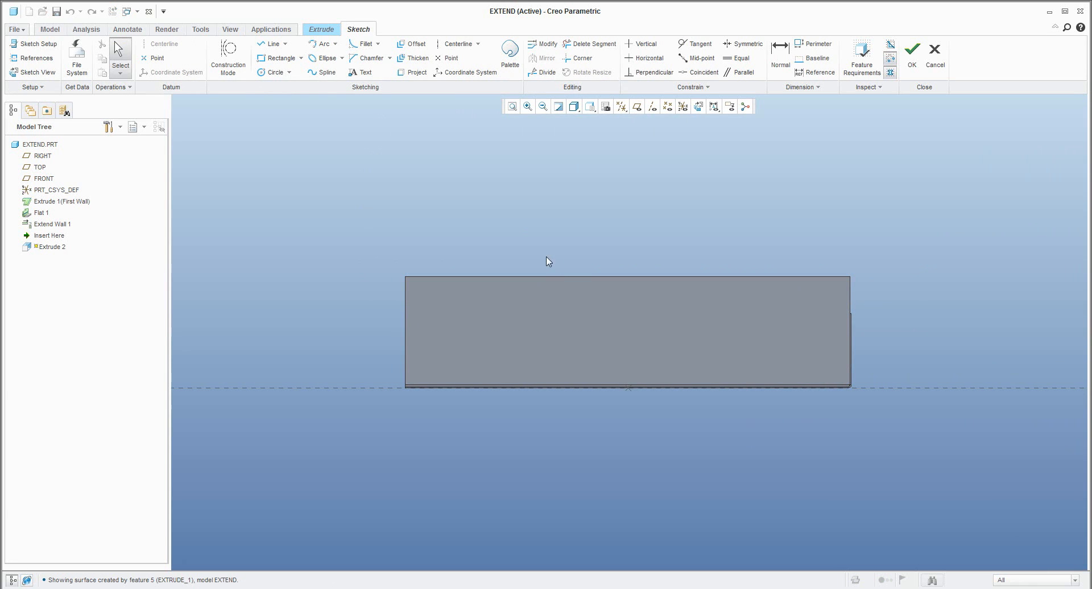
{"action": "mouse_move", "coordinate": [277, 58]}
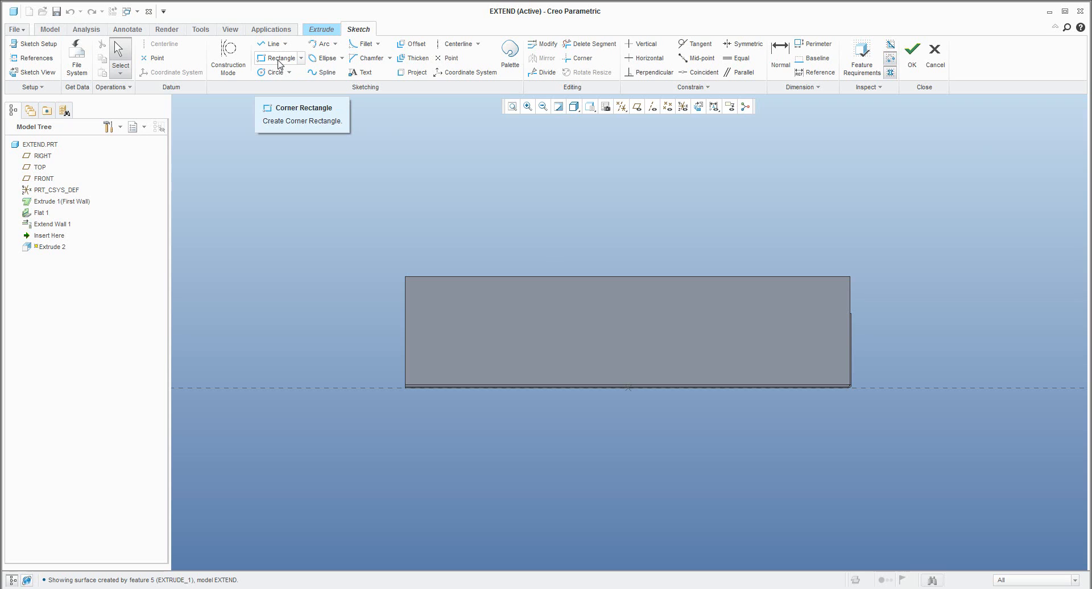
{"action": "left_click", "coordinate": [278, 58]}
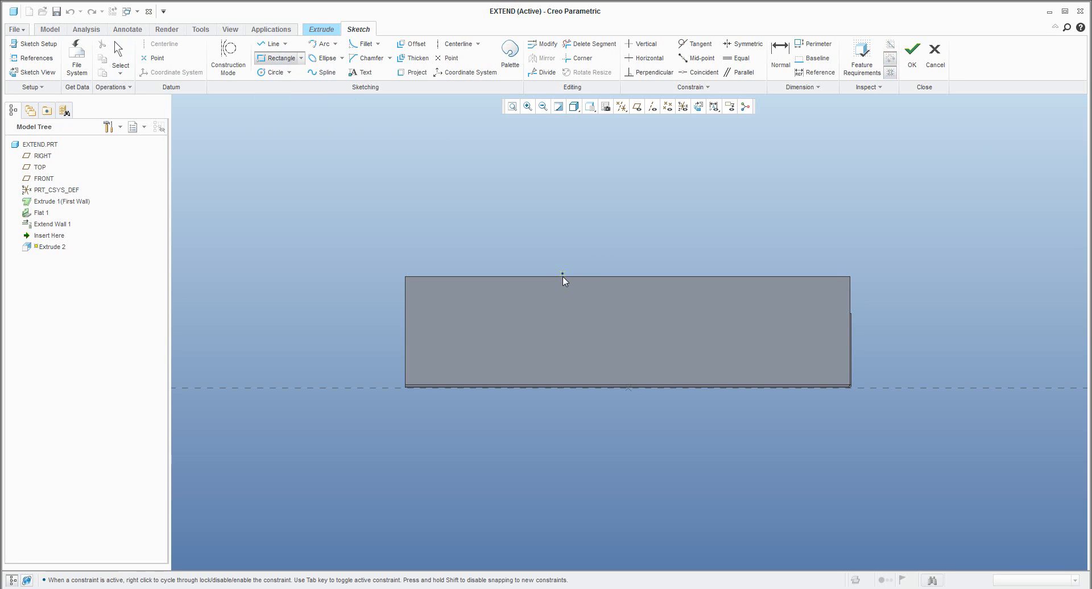
{"action": "mouse_move", "coordinate": [543, 282]}
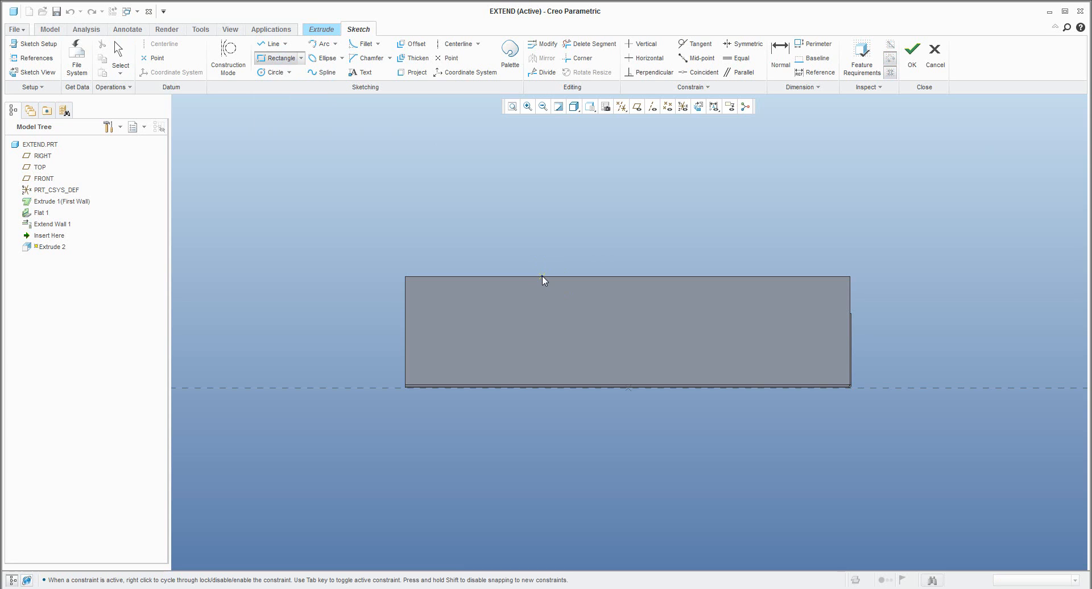
{"action": "mouse_move", "coordinate": [544, 277]}
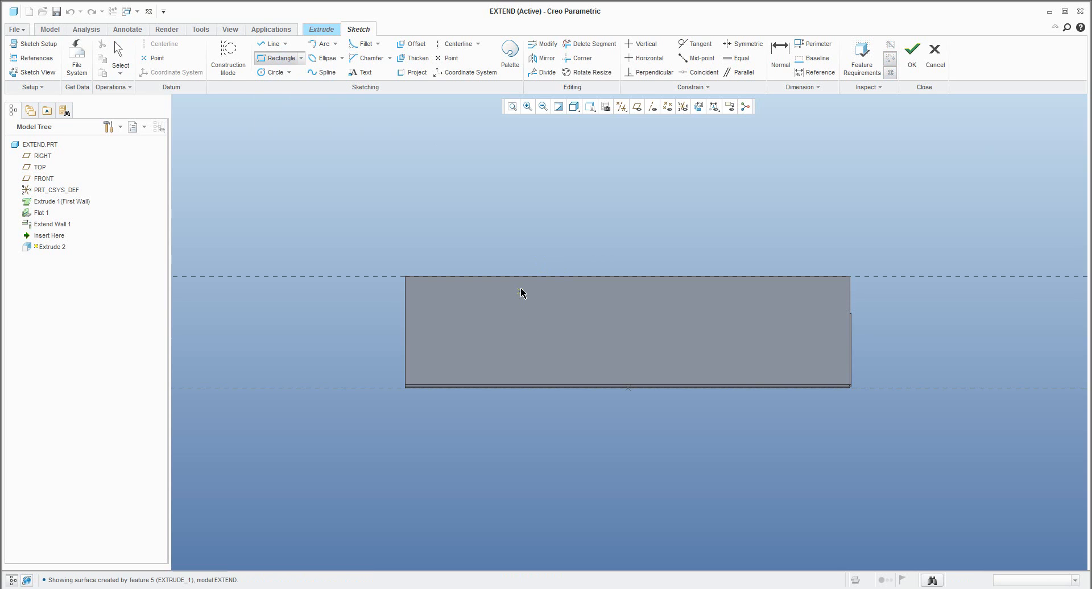
{"action": "left_click_drag", "start_coordinate": [524, 277], "coordinate": [778, 334]}
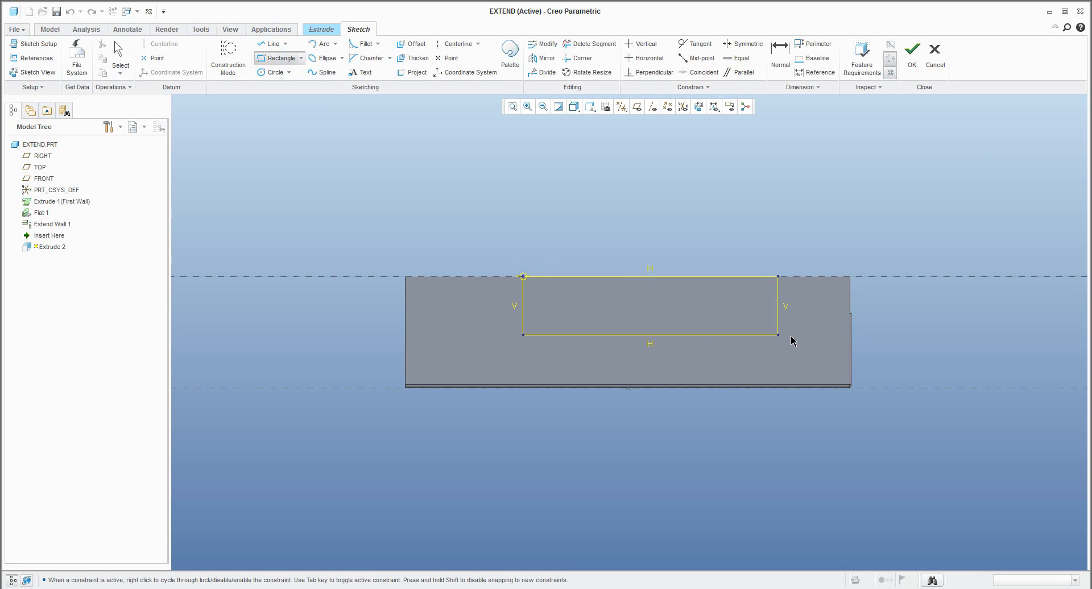
{"action": "left_click_drag", "start_coordinate": [778, 334], "coordinate": [770, 342]}
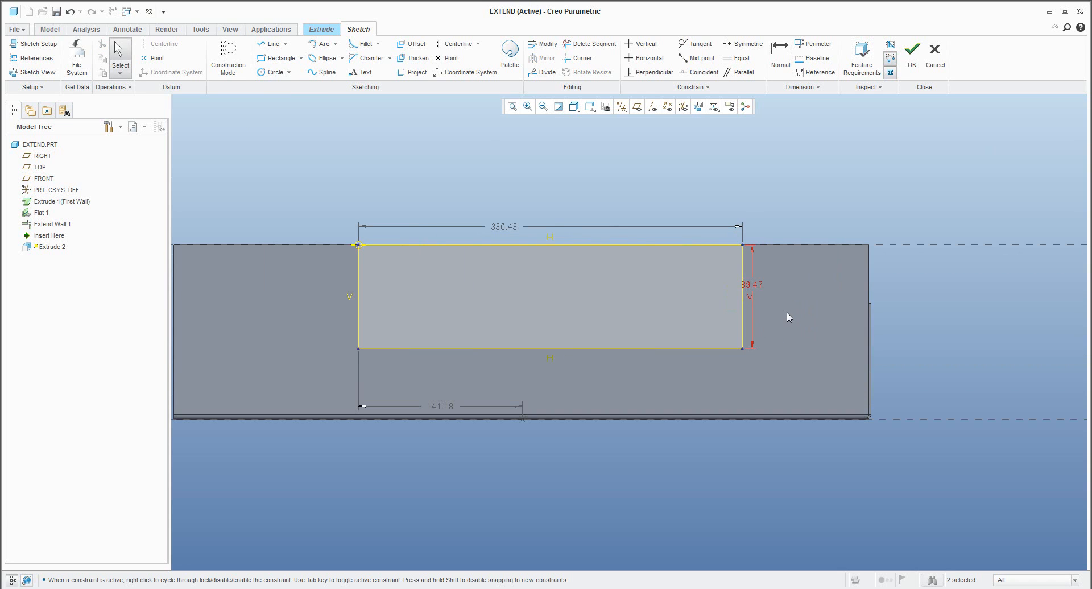
Slant the rectangle's right side into an angled edge and save the section
{"action": "left_click_drag", "start_coordinate": [742, 347], "coordinate": [697, 345]}
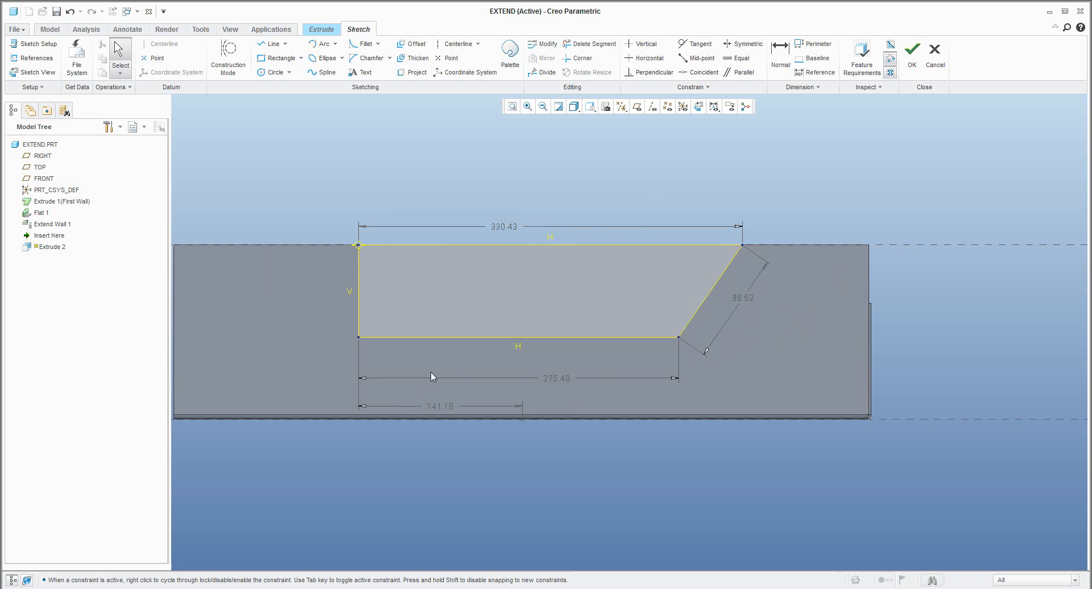
{"action": "mouse_move", "coordinate": [912, 55]}
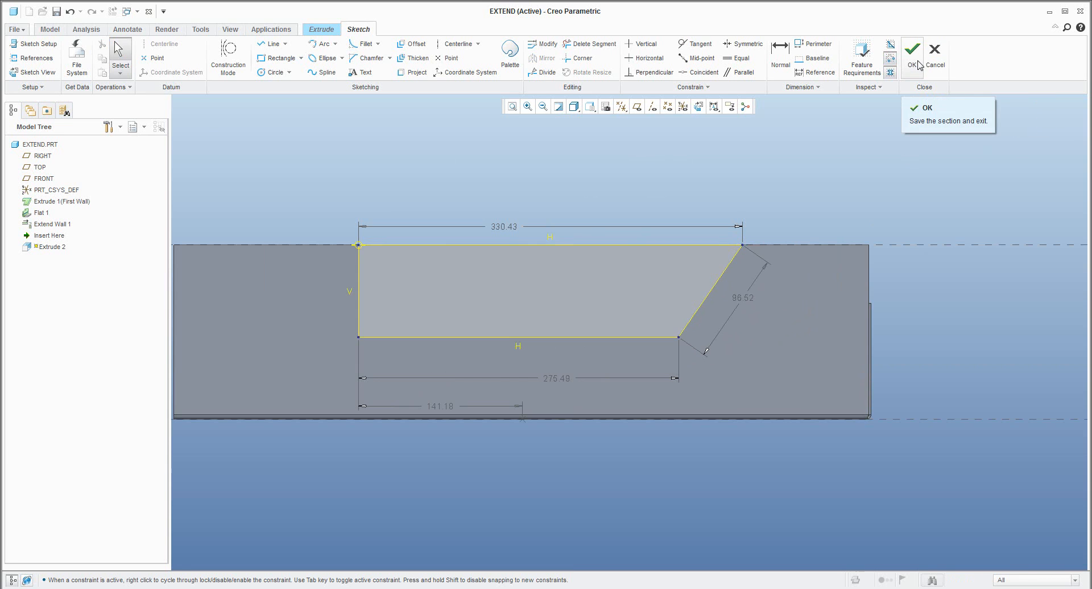
{"action": "left_click", "coordinate": [913, 54]}
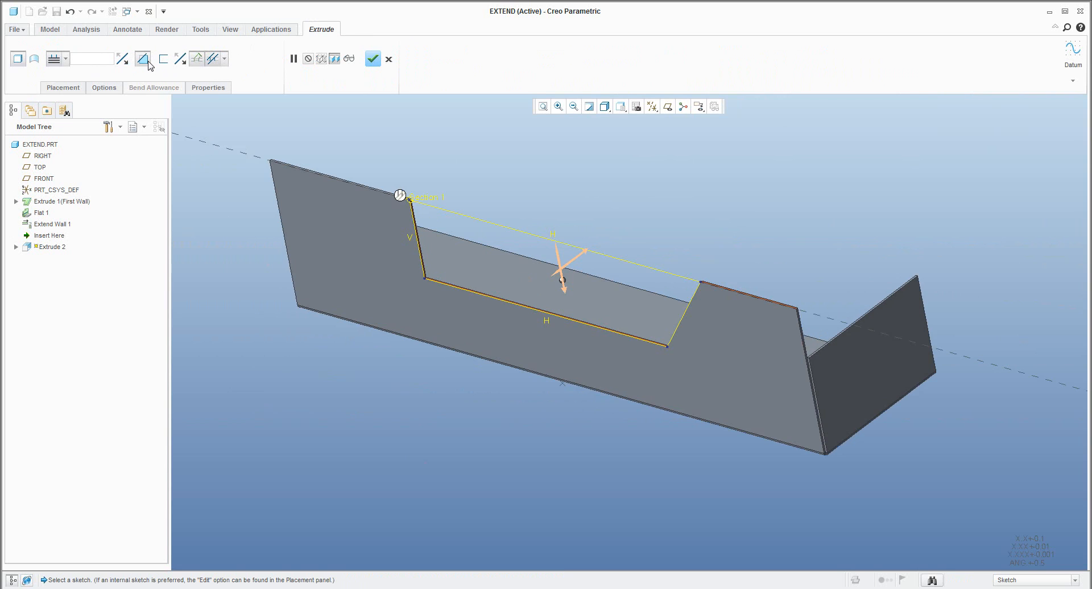
{"action": "mouse_move", "coordinate": [53, 58]}
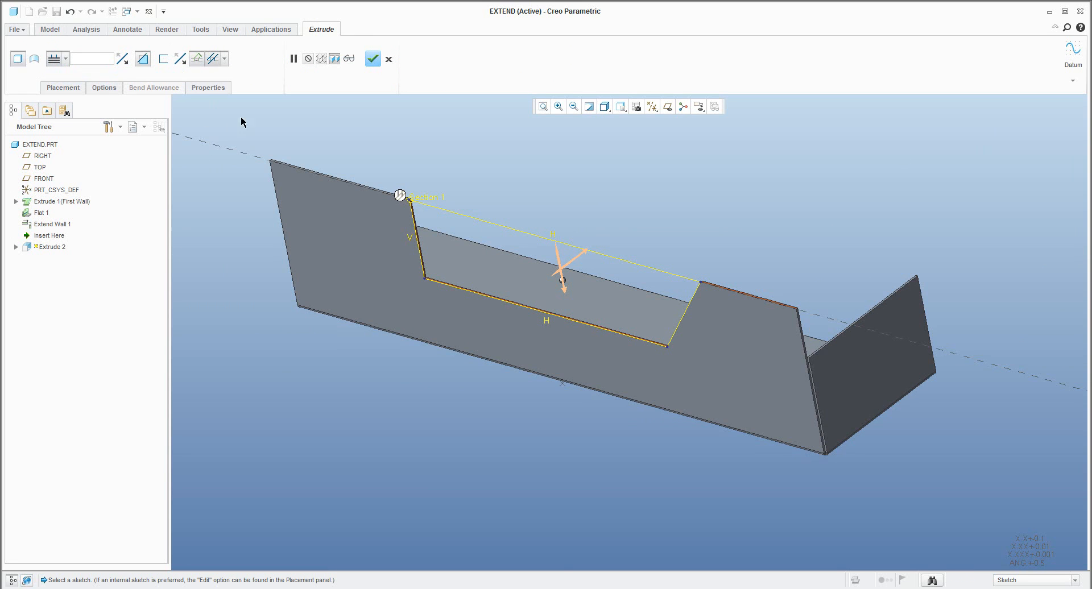
{"action": "mouse_move", "coordinate": [395, 123]}
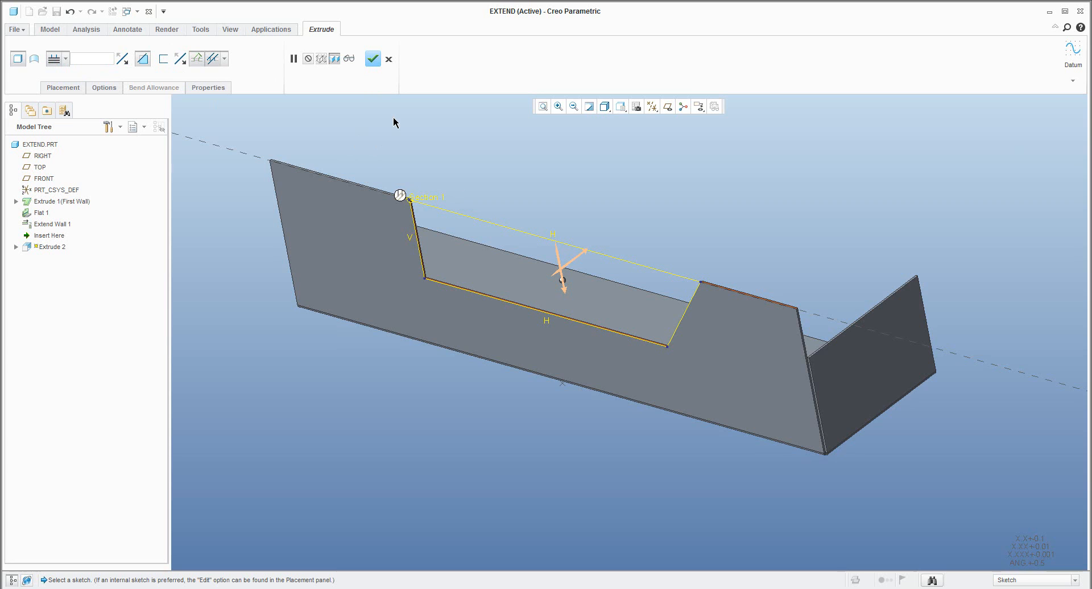
{"action": "mouse_move", "coordinate": [373, 58]}
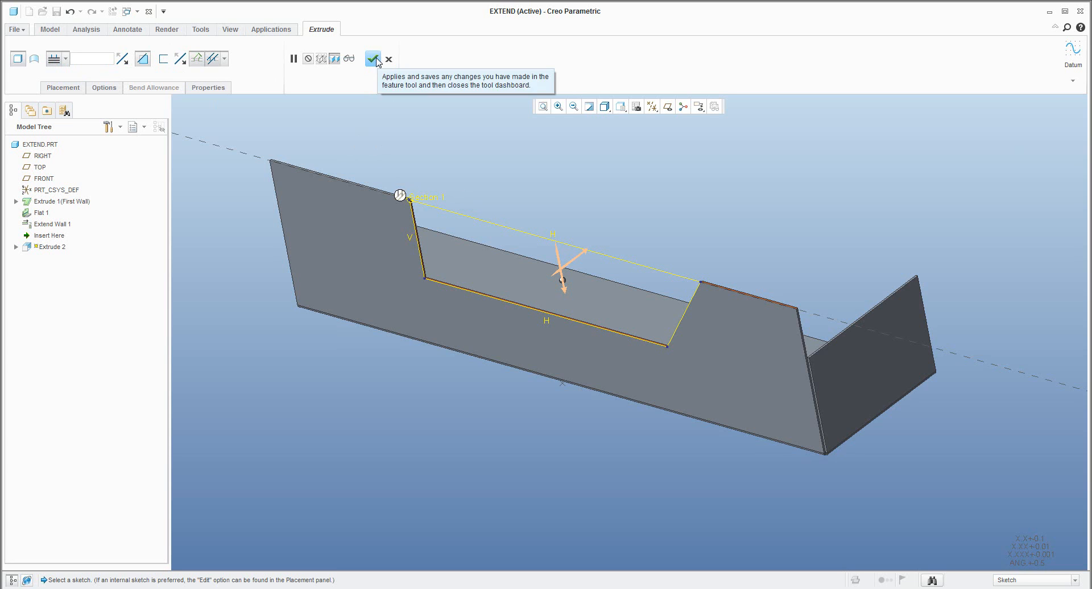
Complete Extrude 2, cutting the slanted-end notch out of the tall wall
{"action": "left_click", "coordinate": [373, 58]}
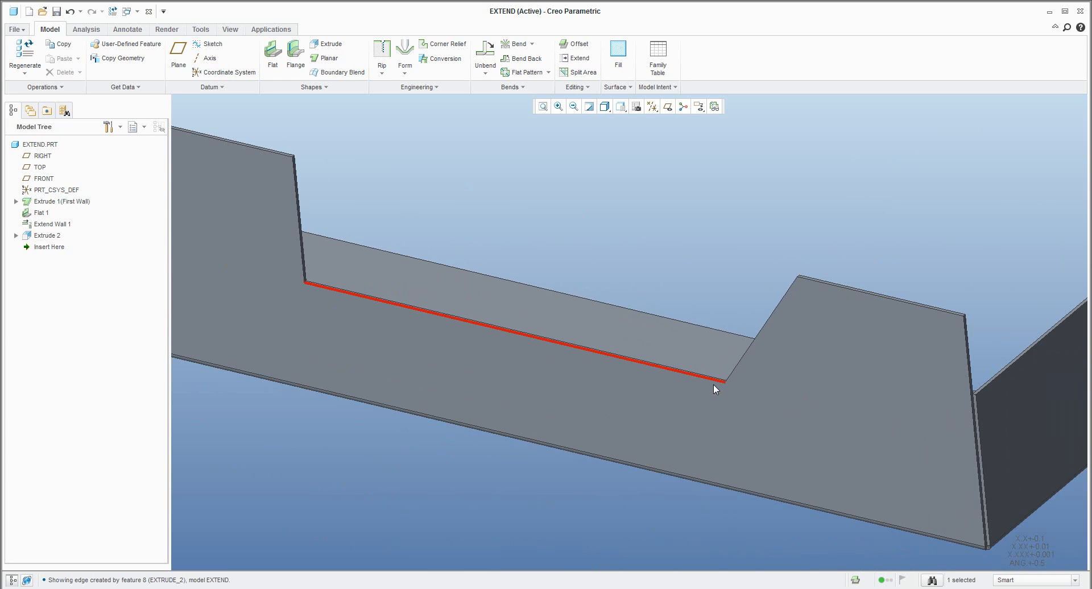
{"action": "mouse_move", "coordinate": [577, 58]}
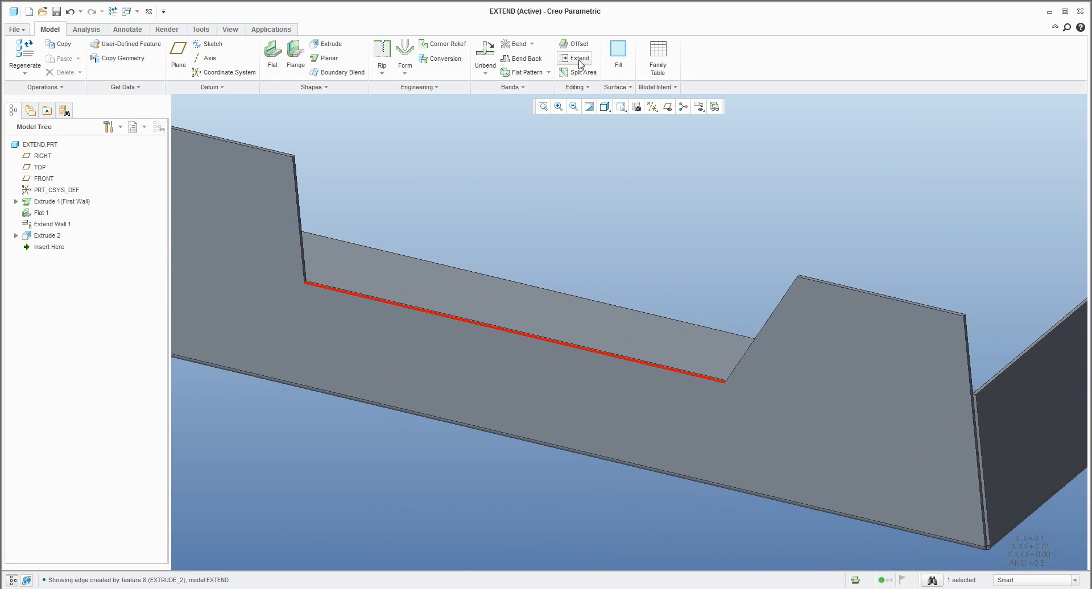
Start Extend Wall on the notch's bottom edge and drag it out to about 31.20
{"action": "left_click", "coordinate": [576, 58]}
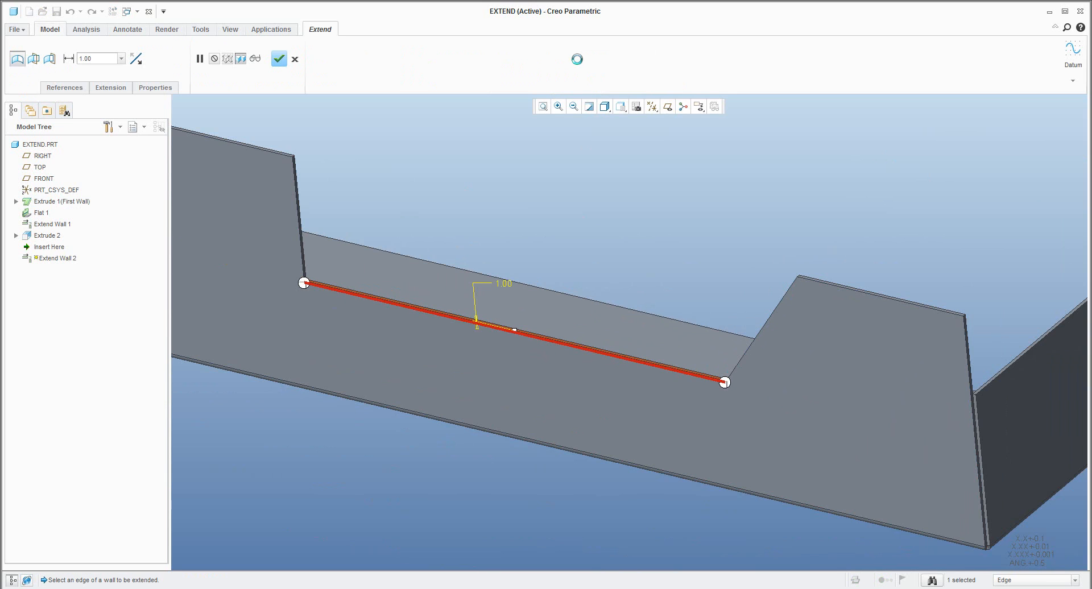
{"action": "left_click_drag", "start_coordinate": [477, 325], "coordinate": [519, 380]}
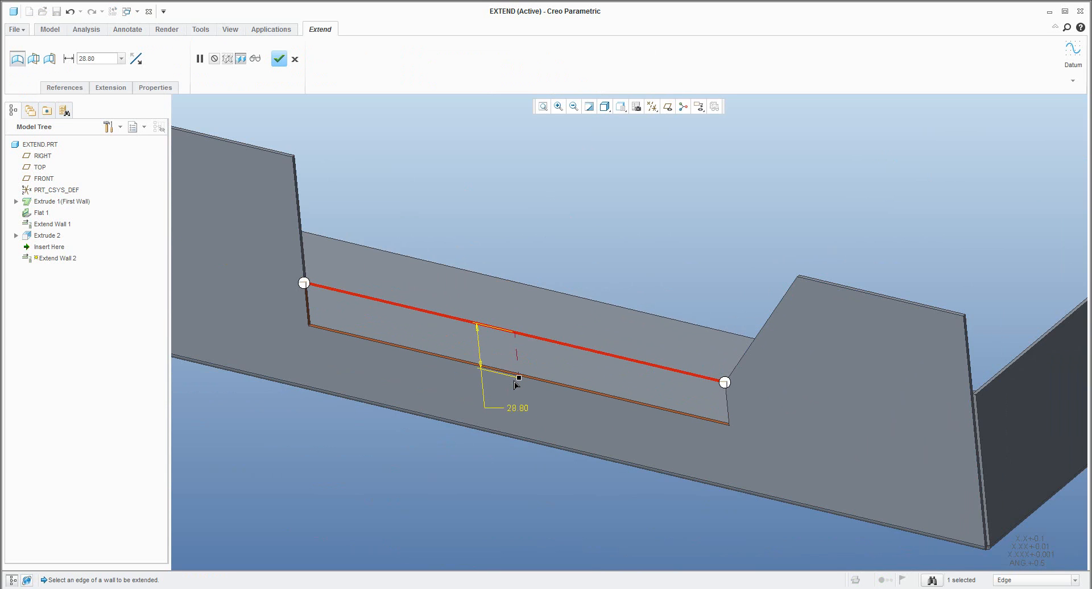
{"action": "left_click_drag", "start_coordinate": [519, 378], "coordinate": [500, 187]}
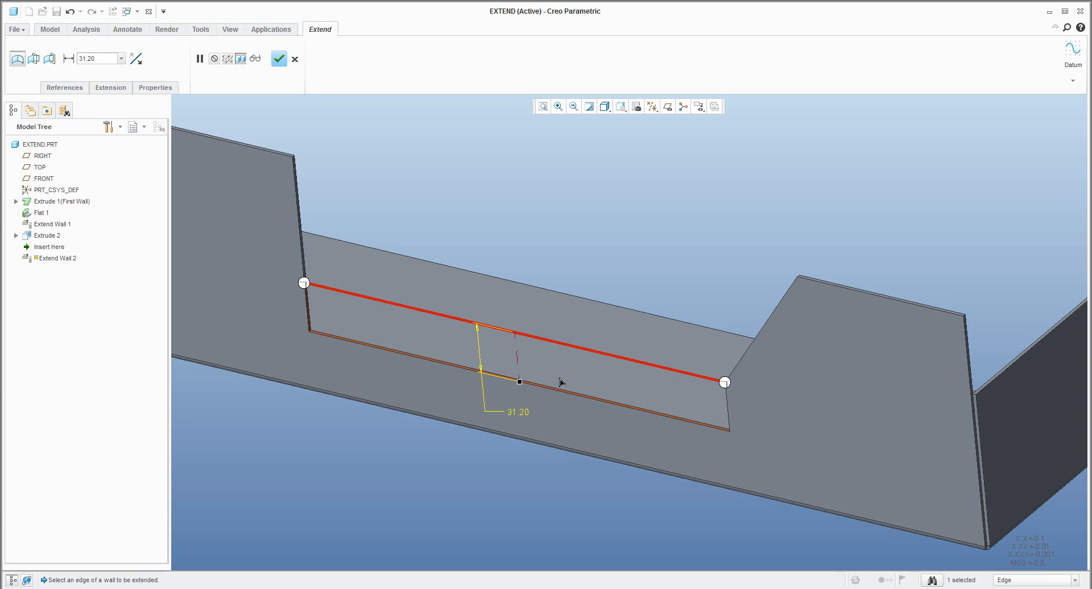
{"action": "mouse_move", "coordinate": [744, 358]}
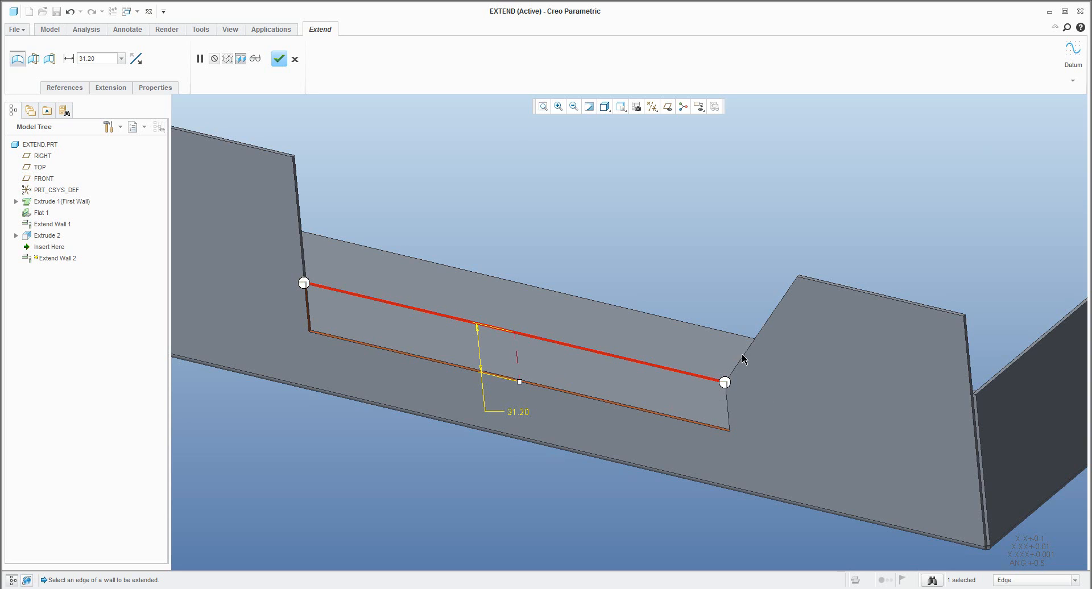
{"action": "mouse_move", "coordinate": [724, 403]}
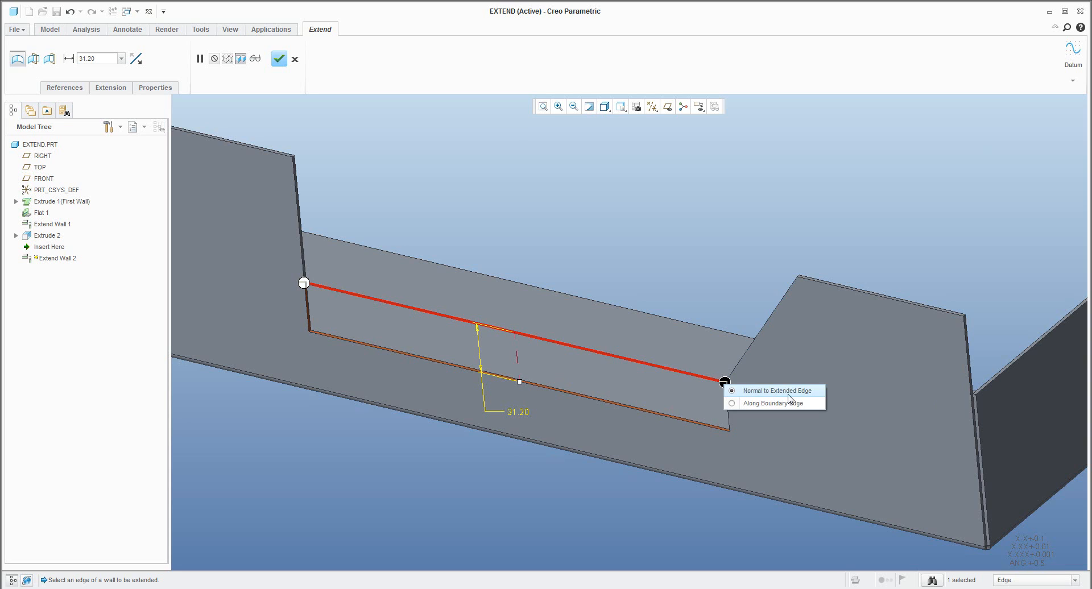
{"action": "mouse_move", "coordinate": [766, 404]}
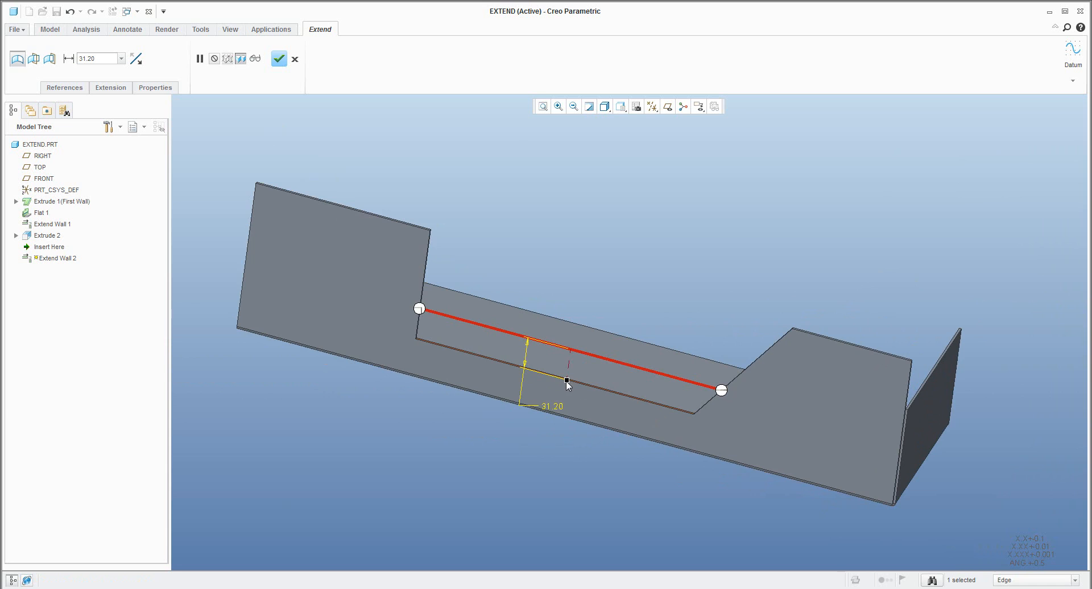
Drag the extension out to 130.30, back to 47.50, and show the side extension options
{"action": "left_click_drag", "start_coordinate": [567, 384], "coordinate": [587, 222]}
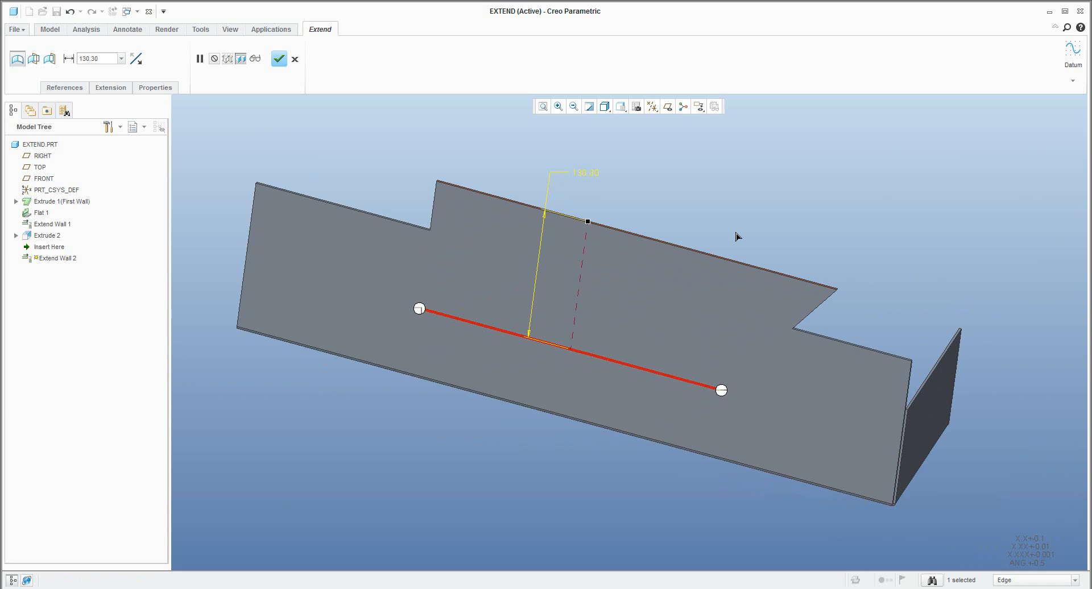
{"action": "left_click_drag", "start_coordinate": [587, 222], "coordinate": [576, 302]}
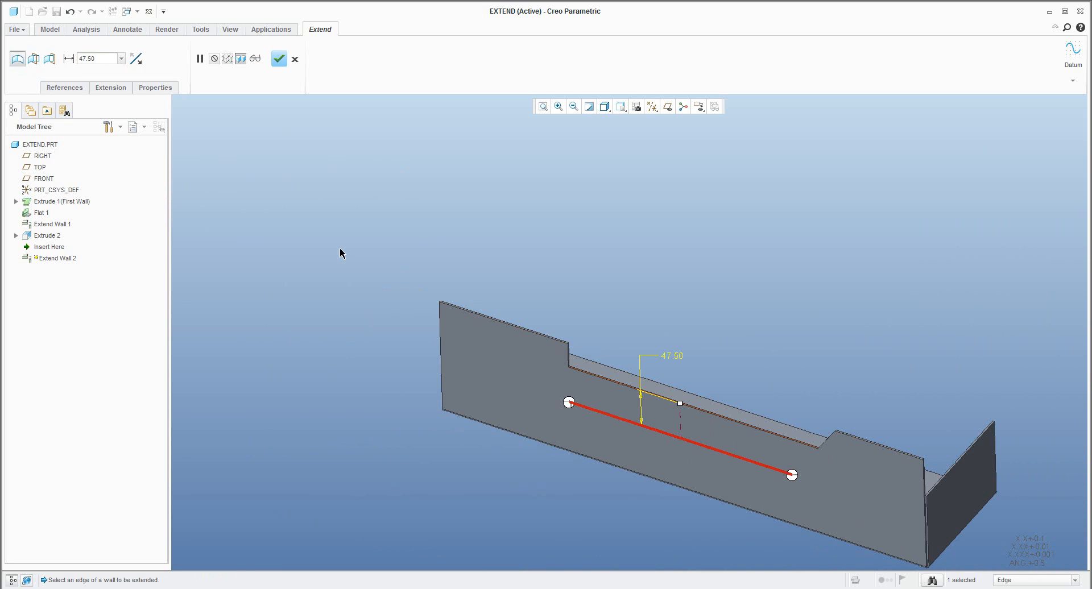
{"action": "left_click", "coordinate": [110, 87]}
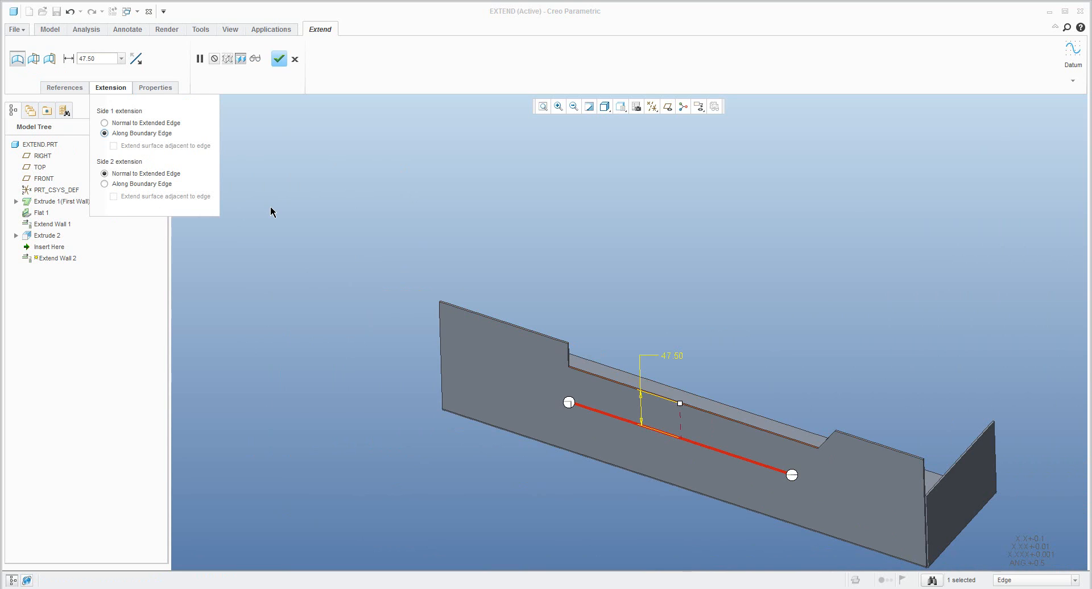
{"action": "mouse_move", "coordinate": [310, 223]}
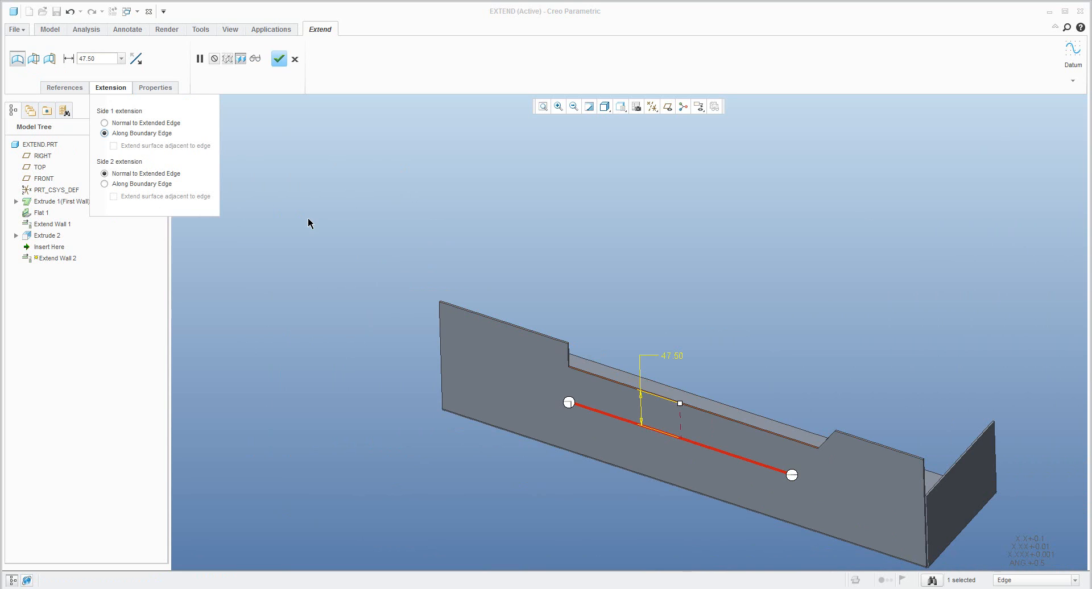
Set Side 1 normal to the extended edge and complete Extend Wall 2 at distance 30
{"action": "left_click", "coordinate": [792, 476]}
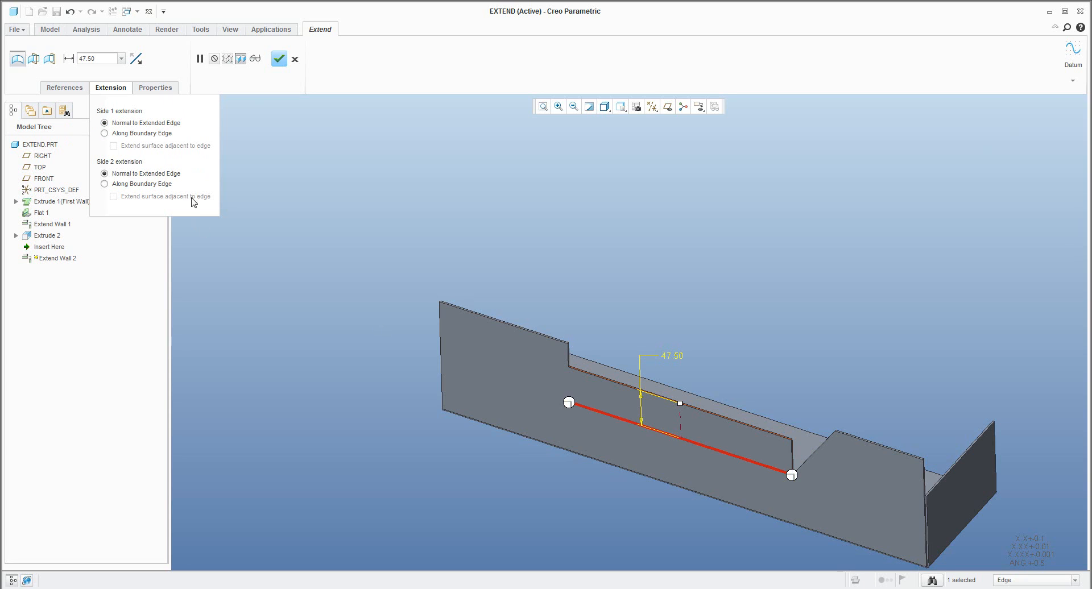
{"action": "mouse_move", "coordinate": [340, 217]}
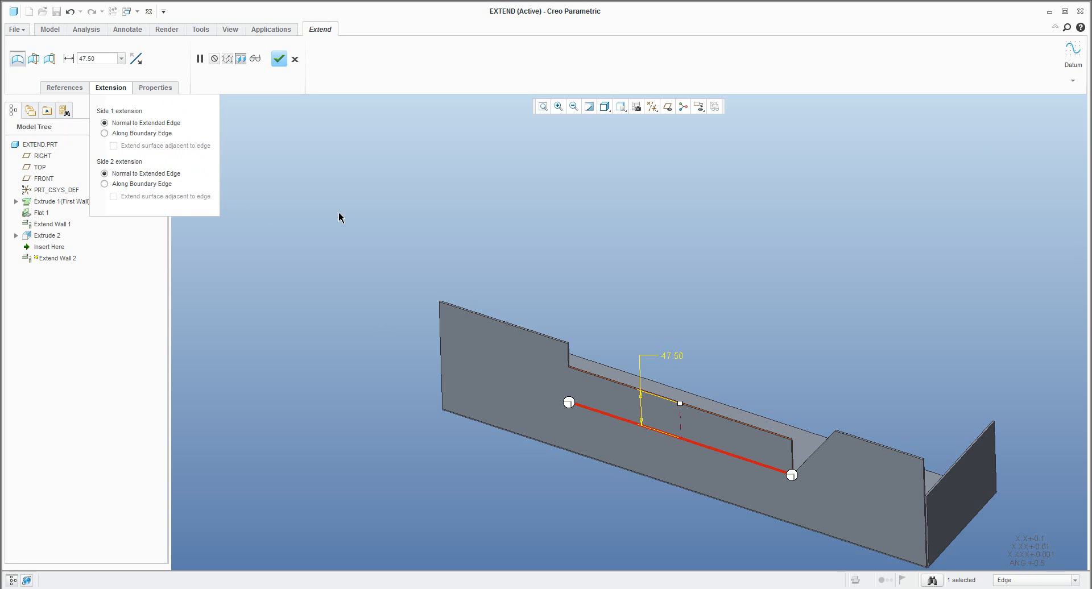
{"action": "mouse_move", "coordinate": [639, 327]}
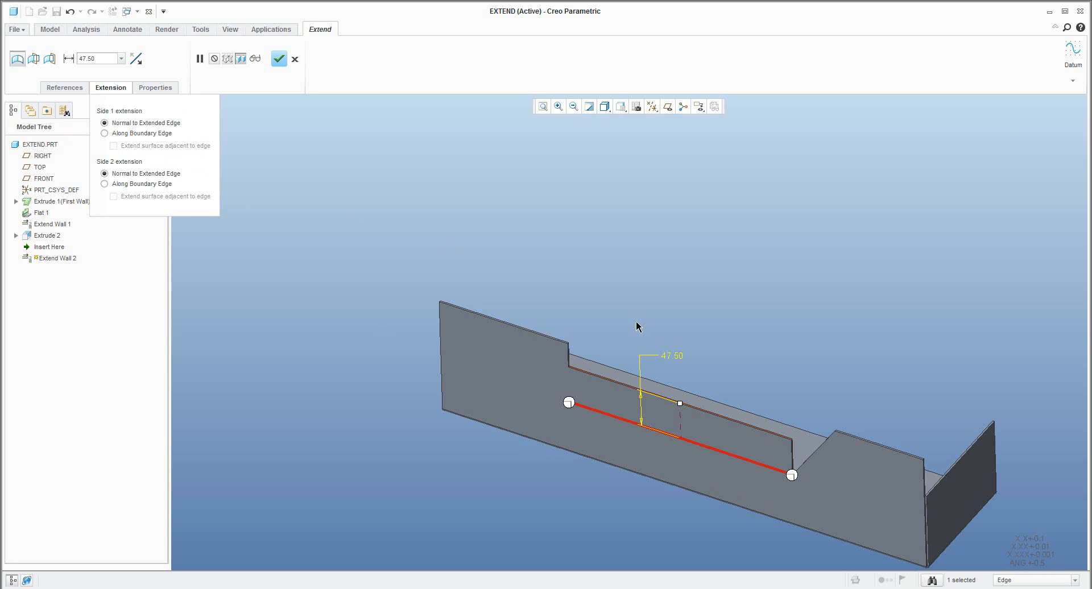
{"action": "mouse_move", "coordinate": [679, 410]}
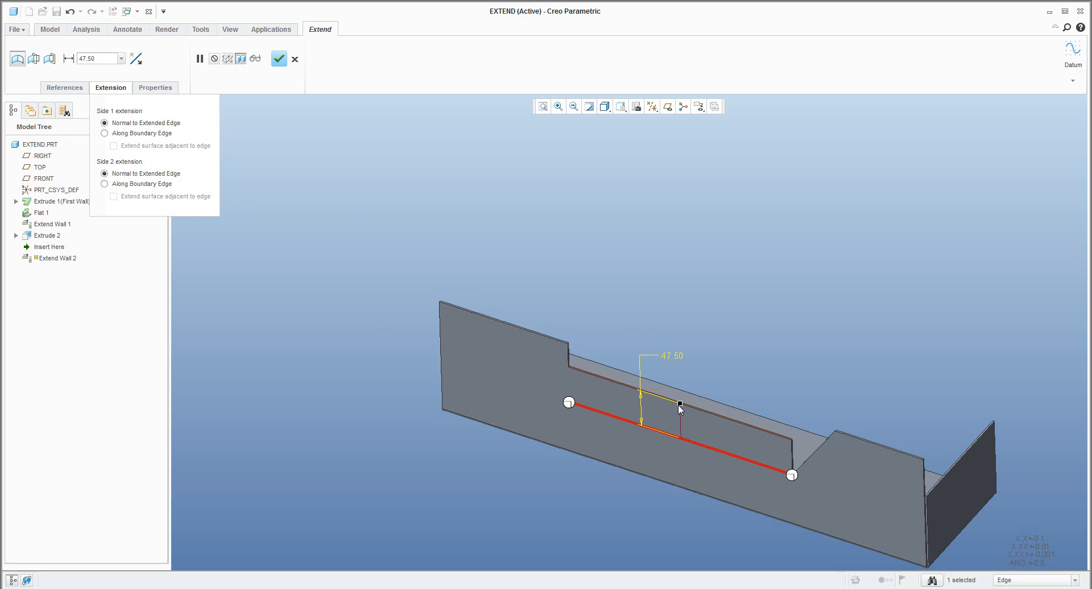
{"action": "left_click_drag", "start_coordinate": [680, 406], "coordinate": [681, 460]}
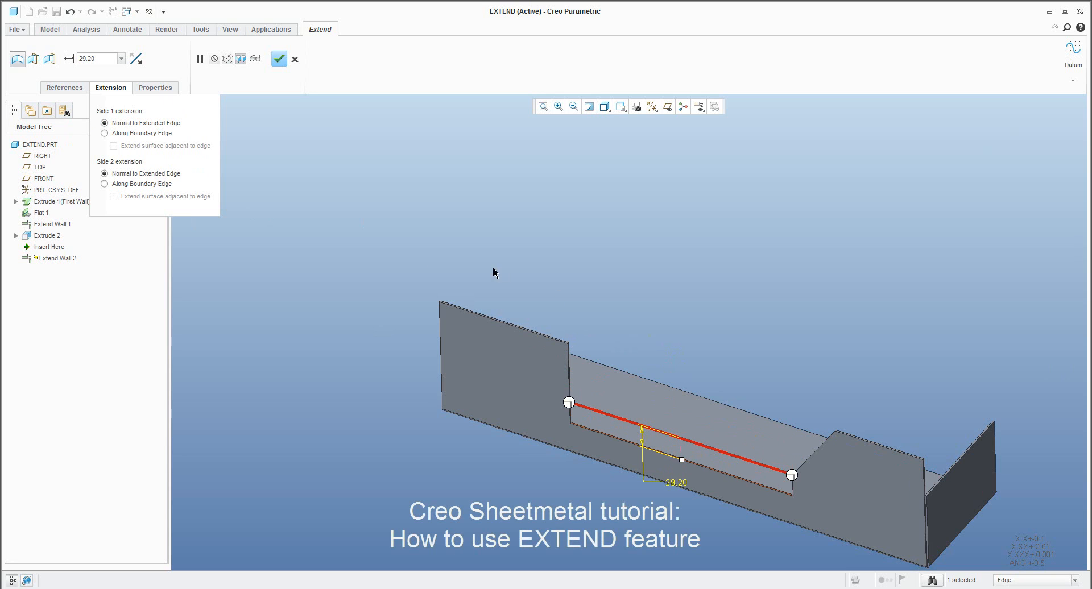
{"action": "type", "text": "30"}
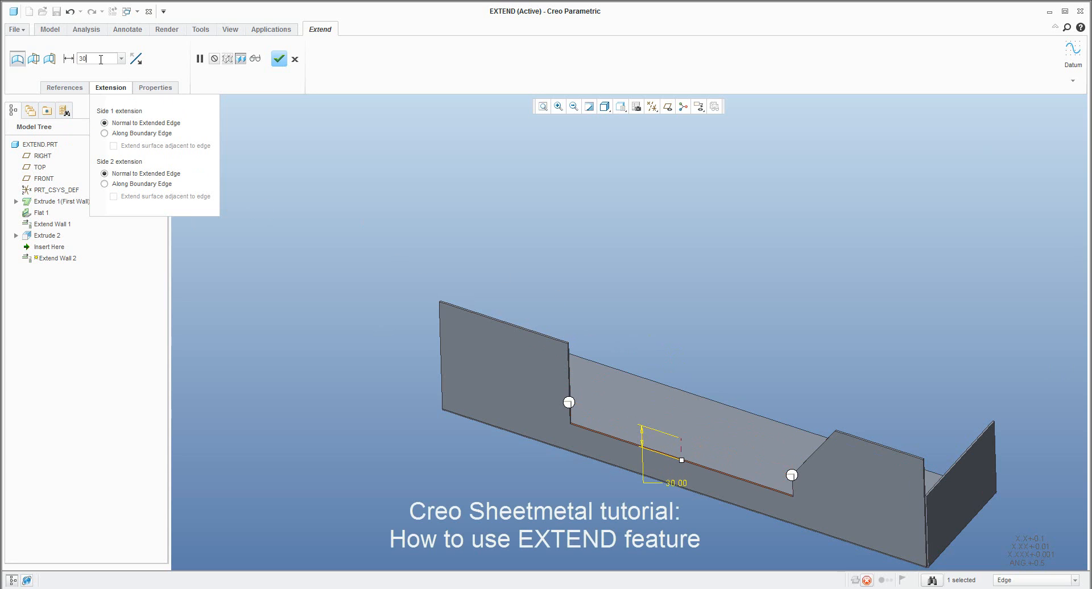
{"action": "left_click", "coordinate": [279, 58]}
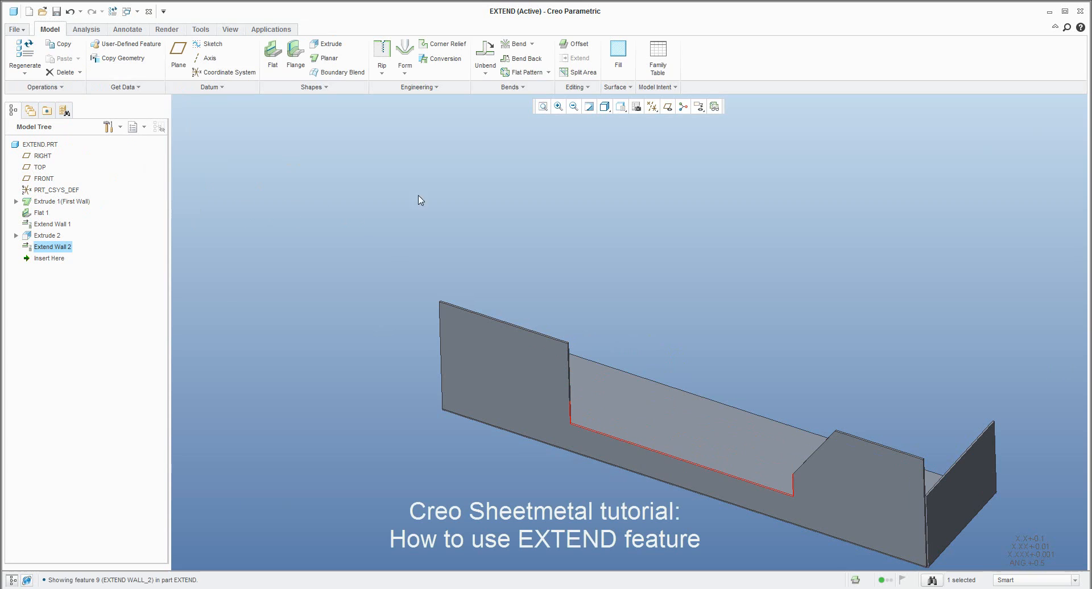
{"action": "left_click", "coordinate": [520, 192]}
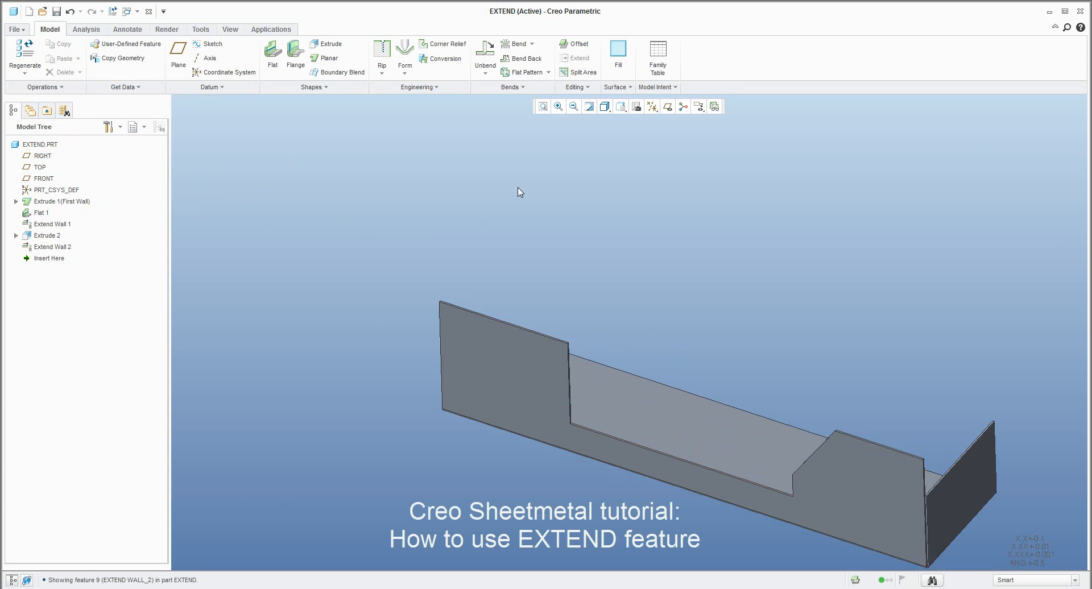